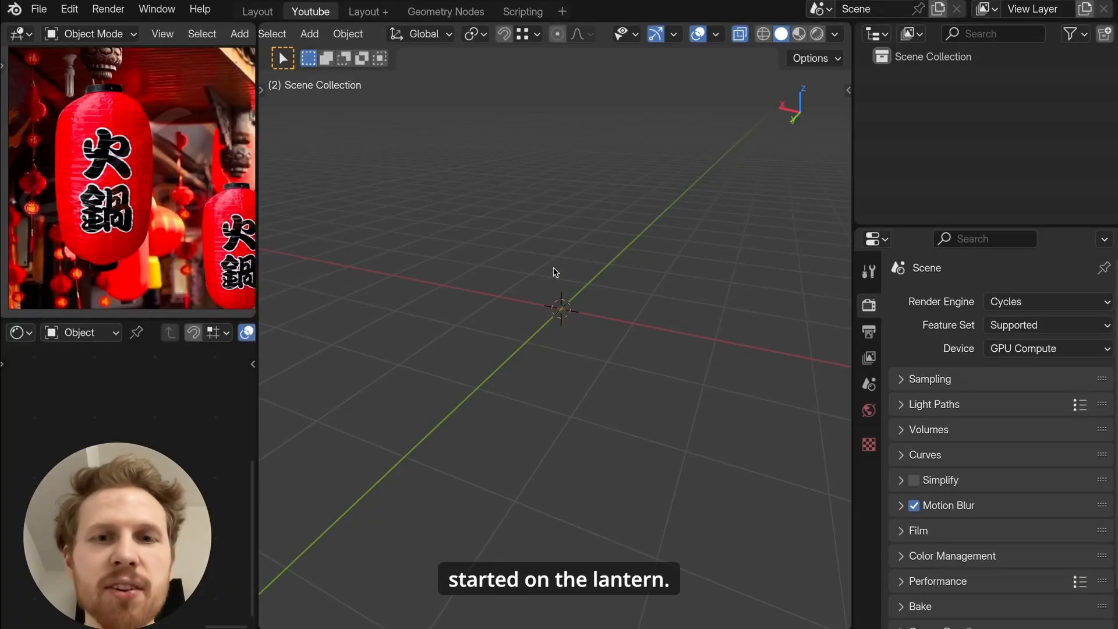
Step: Add a 64-segment UV sphere and extrude its lower half downward into a tall capsule body
key("shift+a")
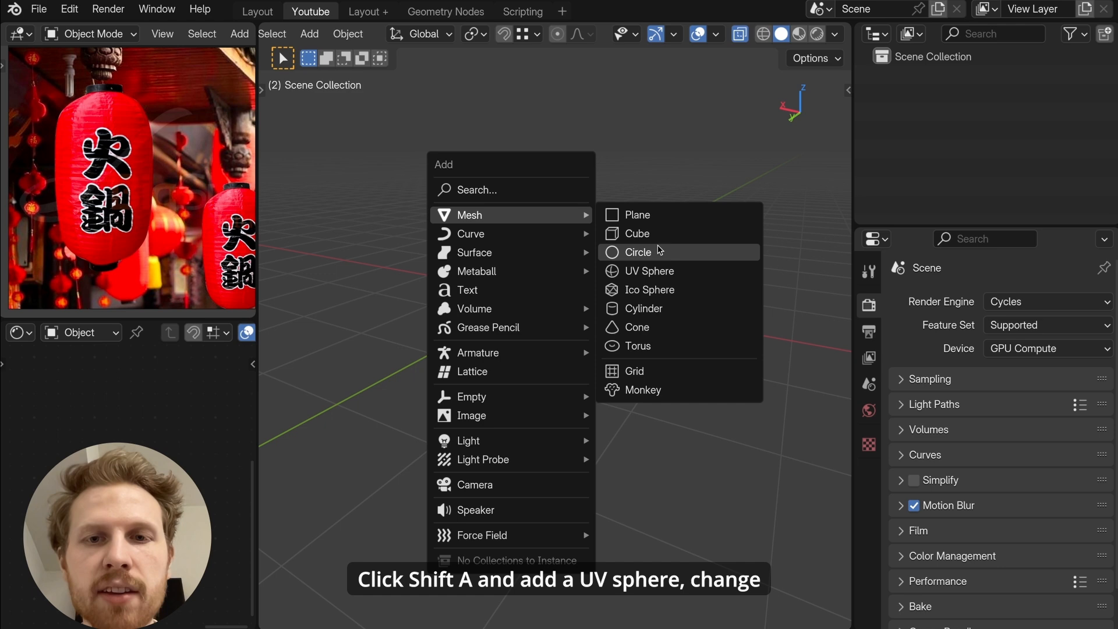
type("64")
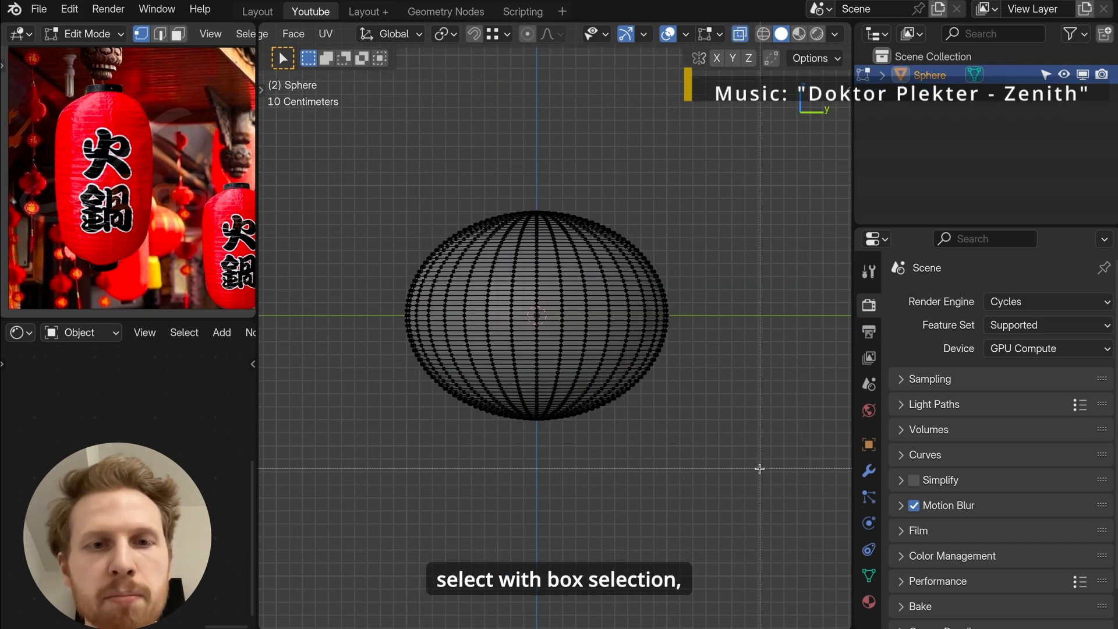
left_click_drag(364, 347, 698, 439)
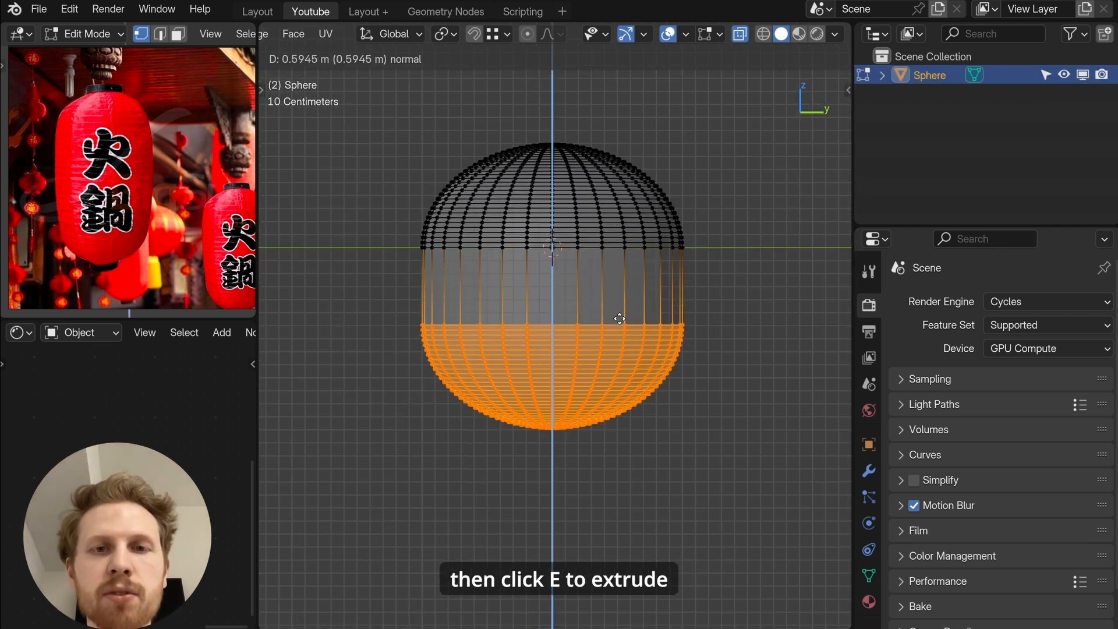
key("Tab")
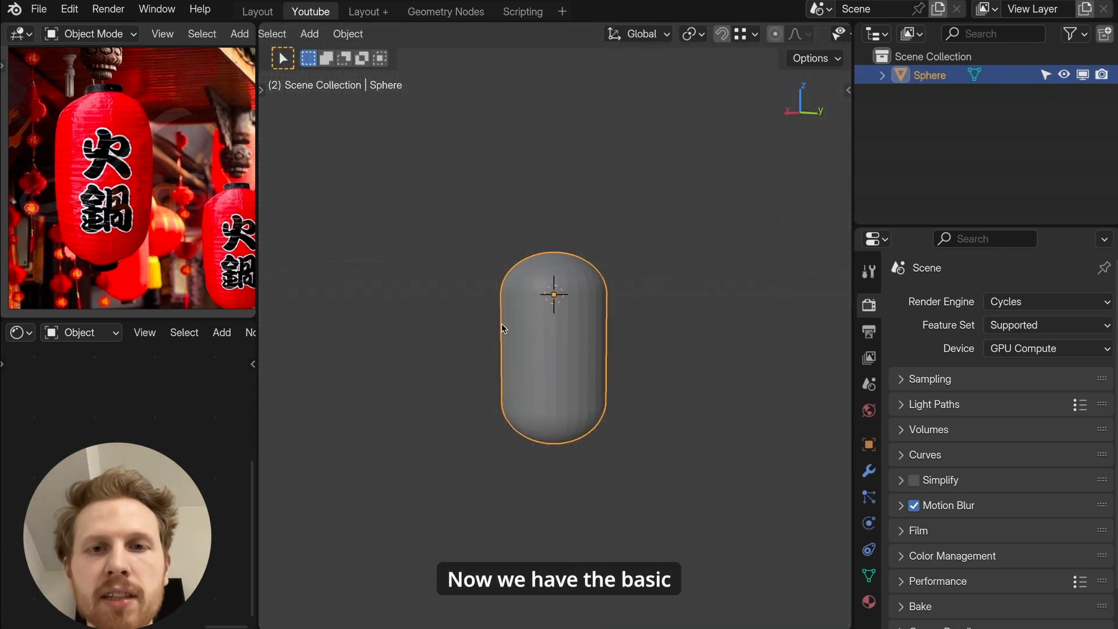
Step: Add horizontal loop cuts along the body and select every other edge loop via Select Edge Loops
key("Tab")
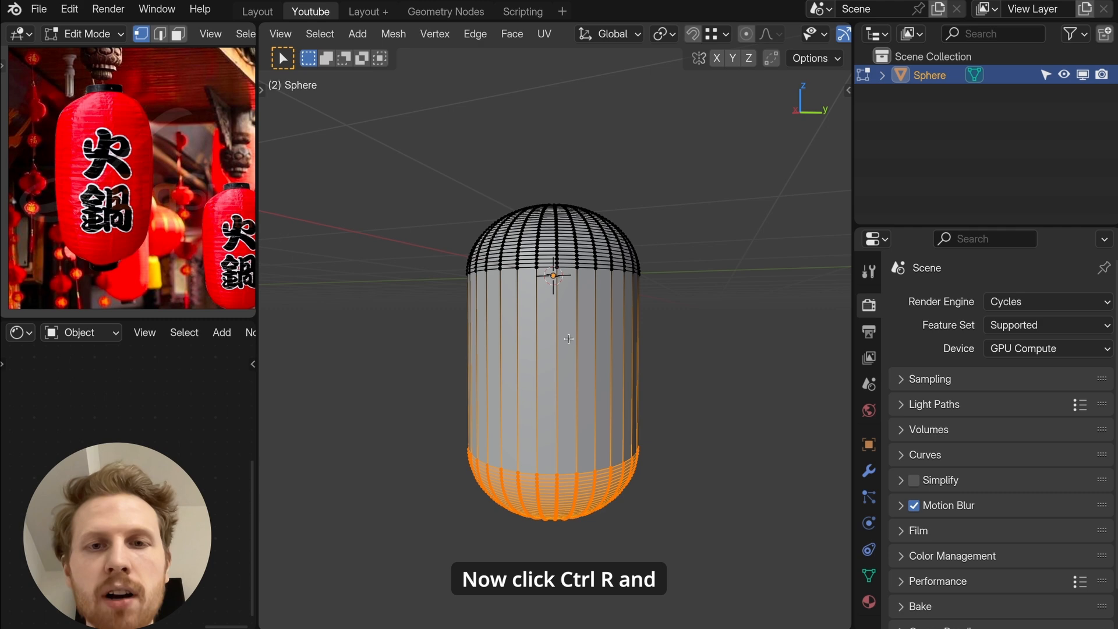
key("ctrl+r")
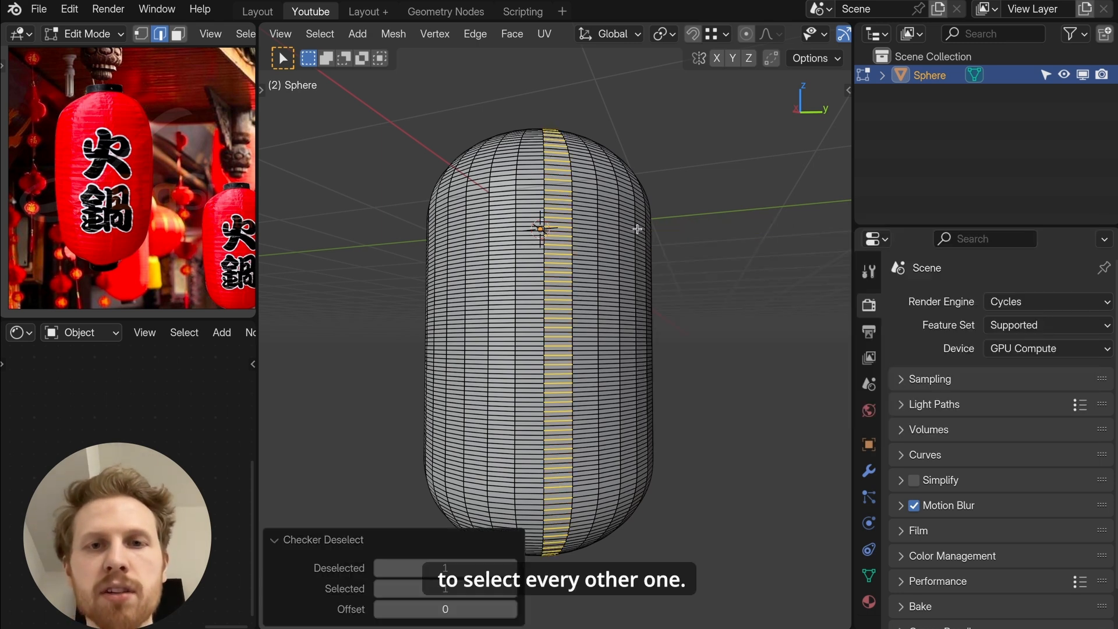
key("f3")
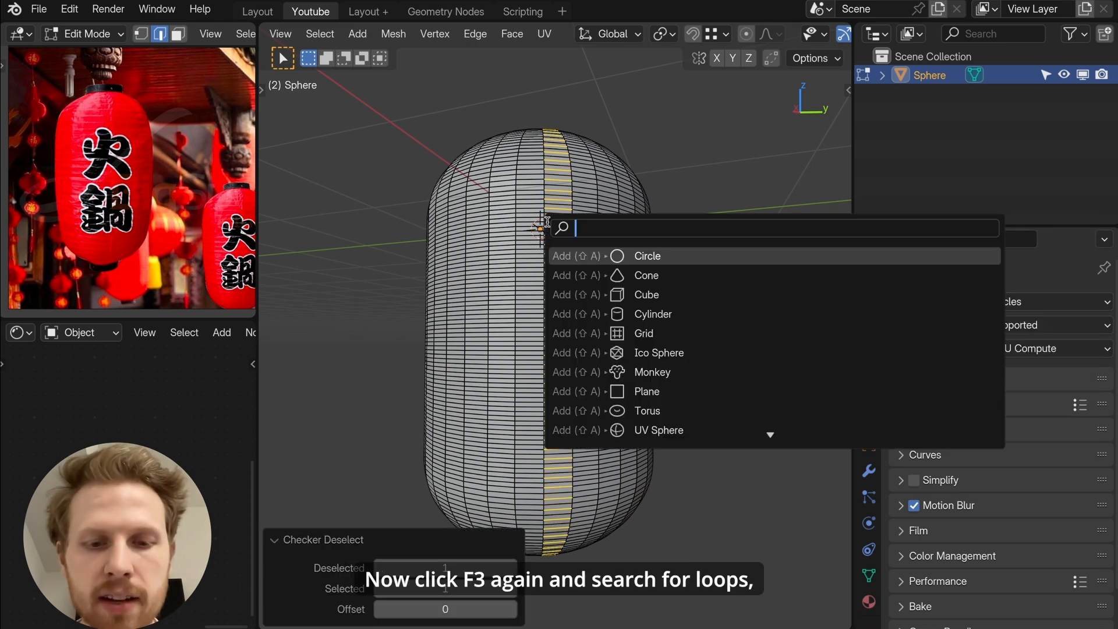
type("loops")
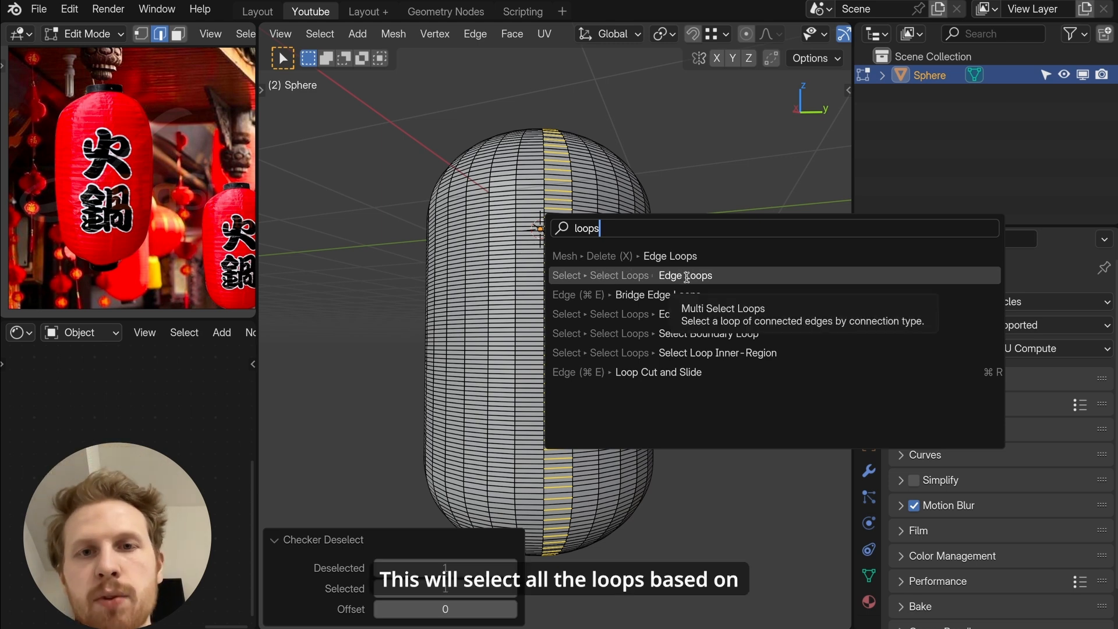
left_click(685, 275)
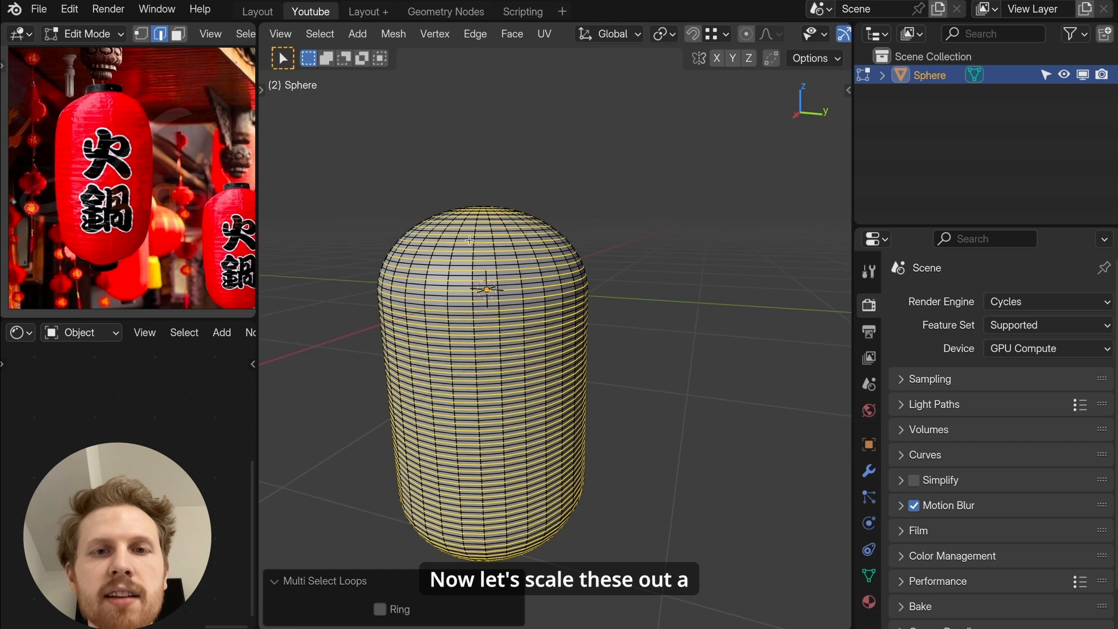
Step: Scale the selected loops slightly outward and add a Subdivision Surface modifier to the body
key("s")
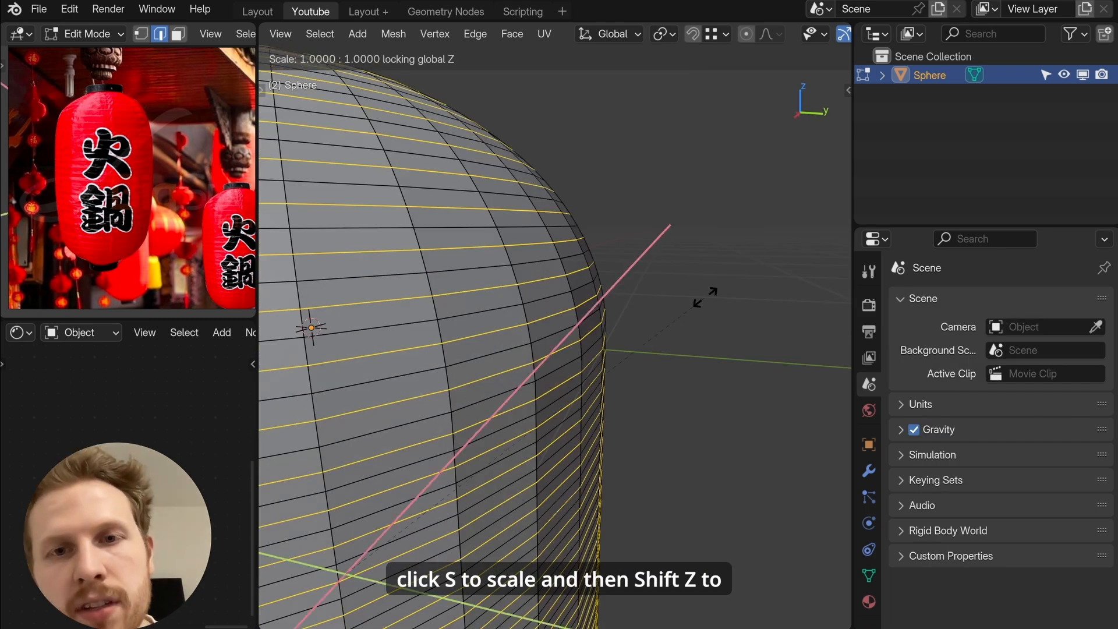
left_click(870, 469)
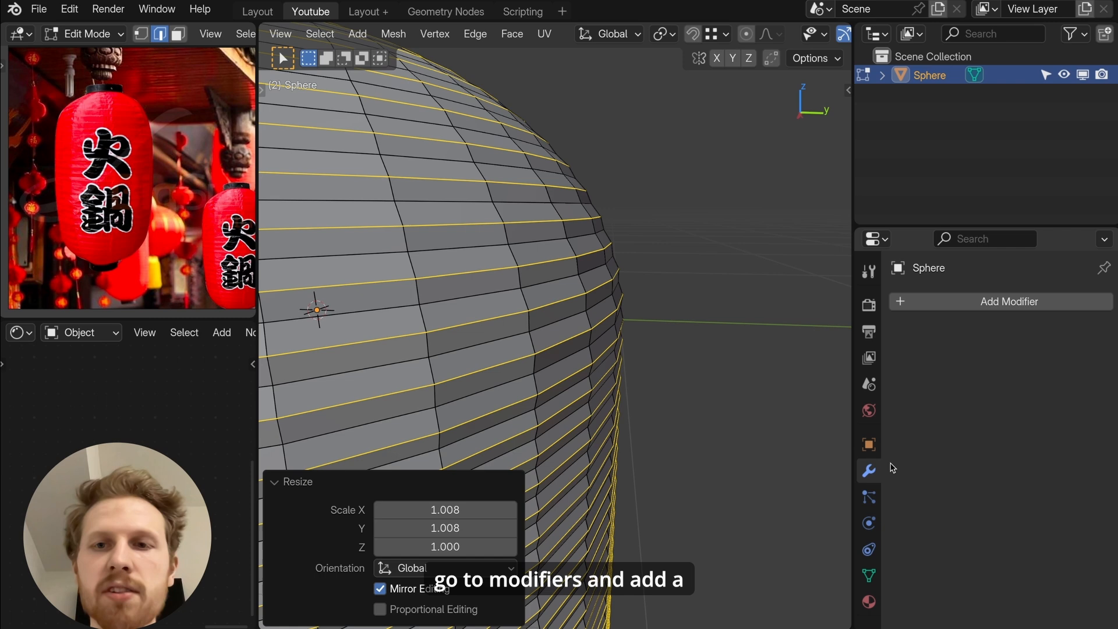
left_click(1008, 301)
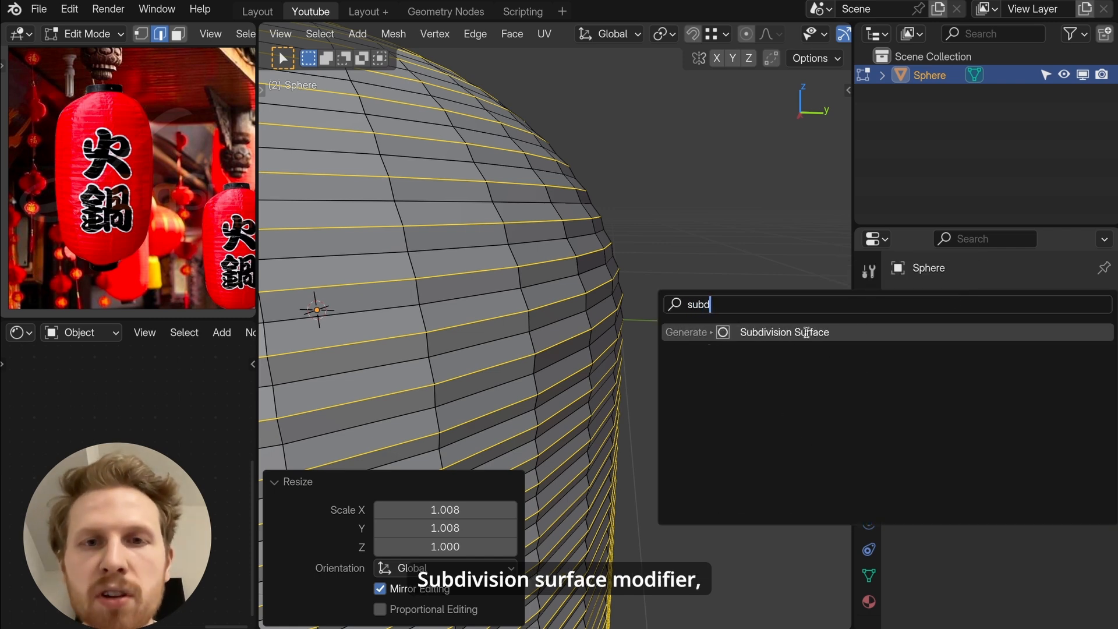
left_click(785, 332)
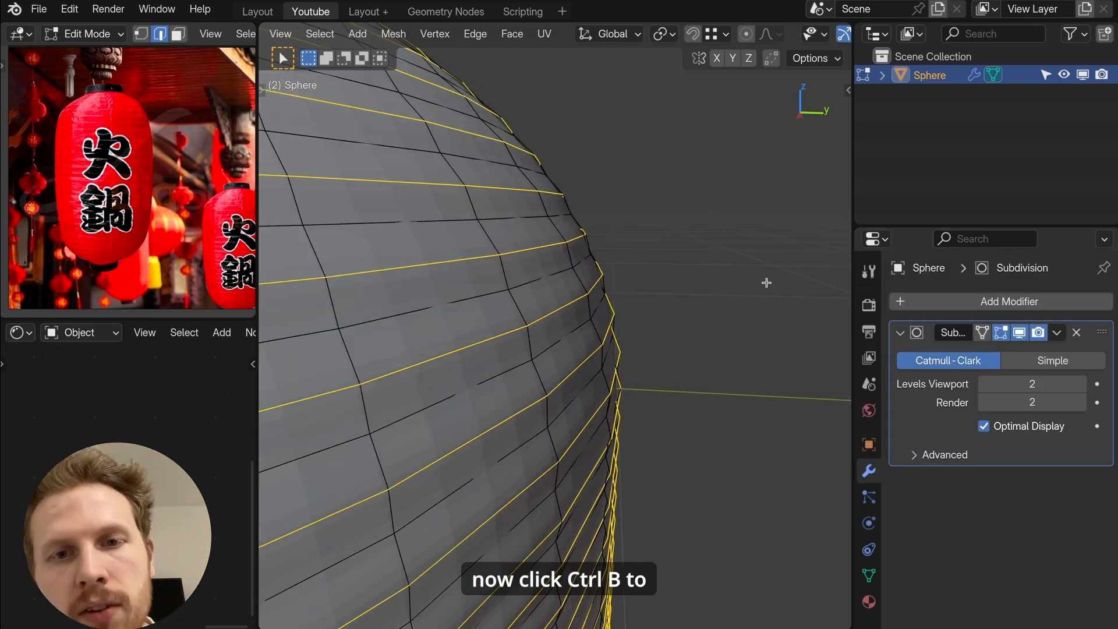
Step: Bevel the selected loops into thin rib strips and duplicate them as Sphere.001
key("ctrl+b")
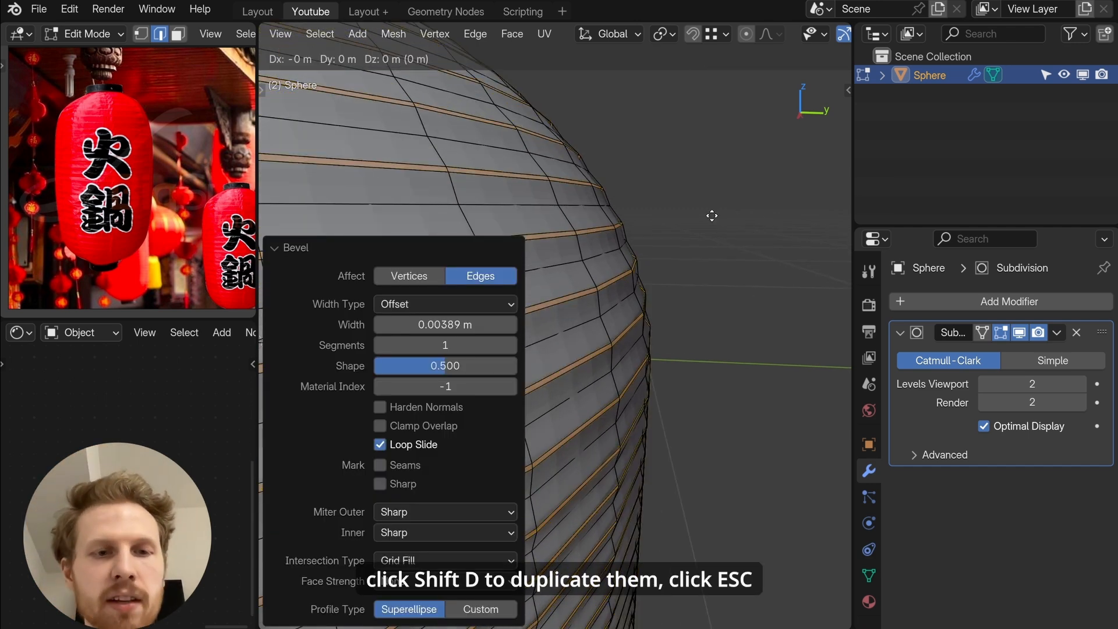
key("shift+d")
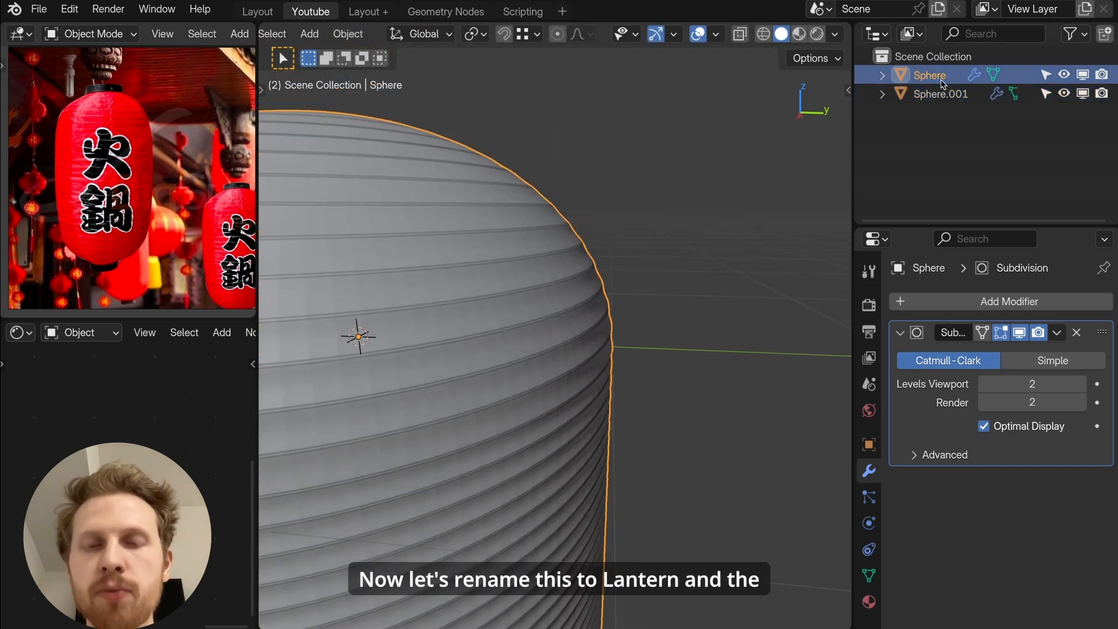
Step: Rename the duplicate to 'Metal Frame' and scale it outward while keeping its height
double_click(940, 93)
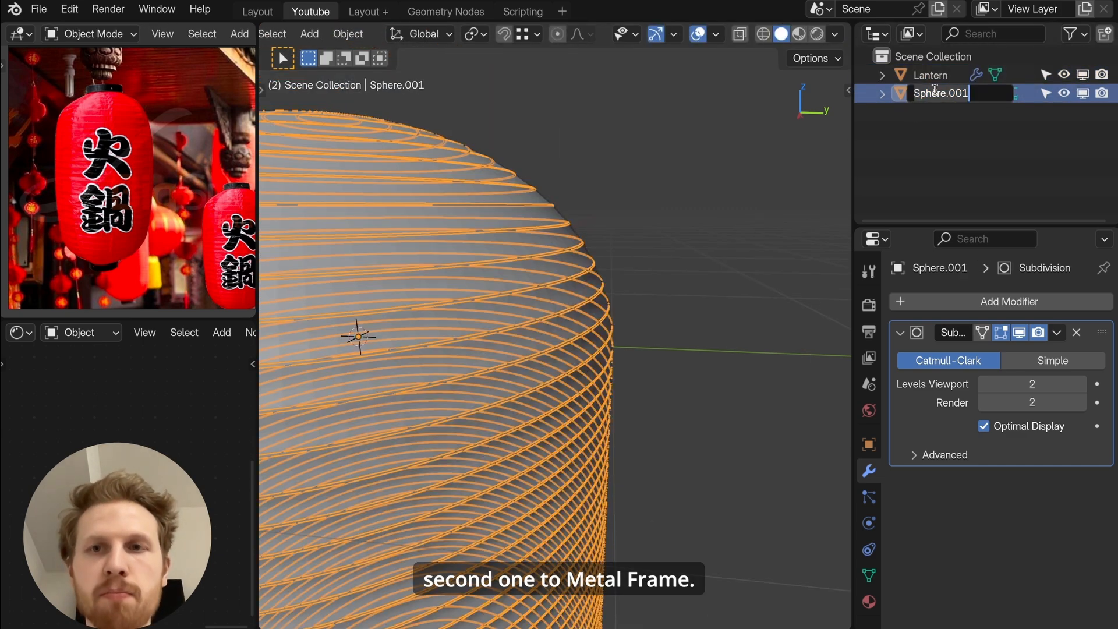
type("Metal Frame")
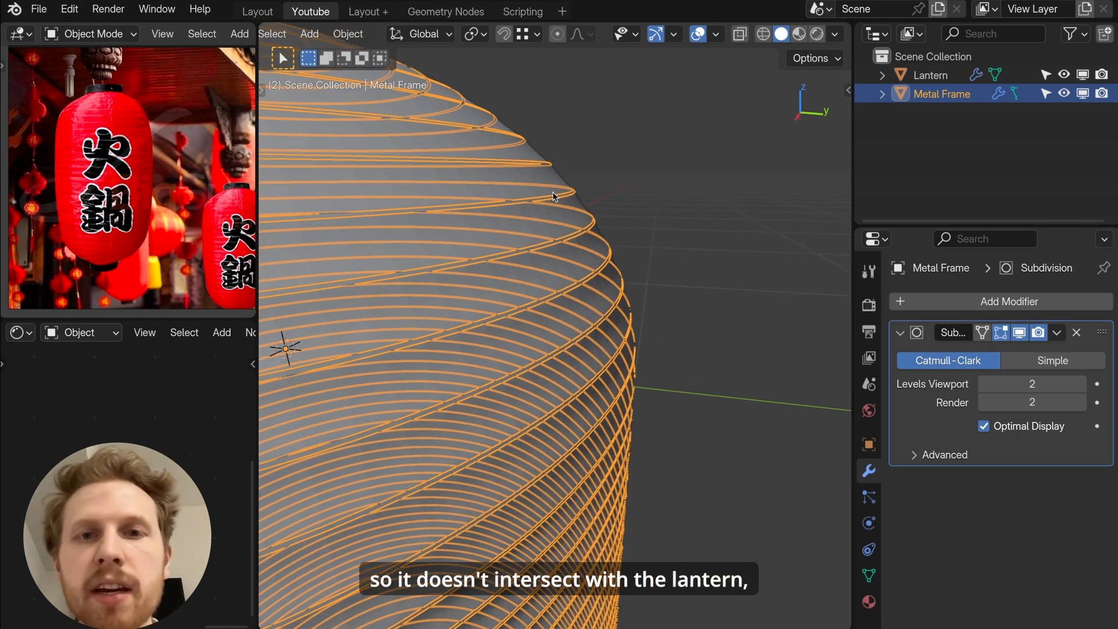
key("s")
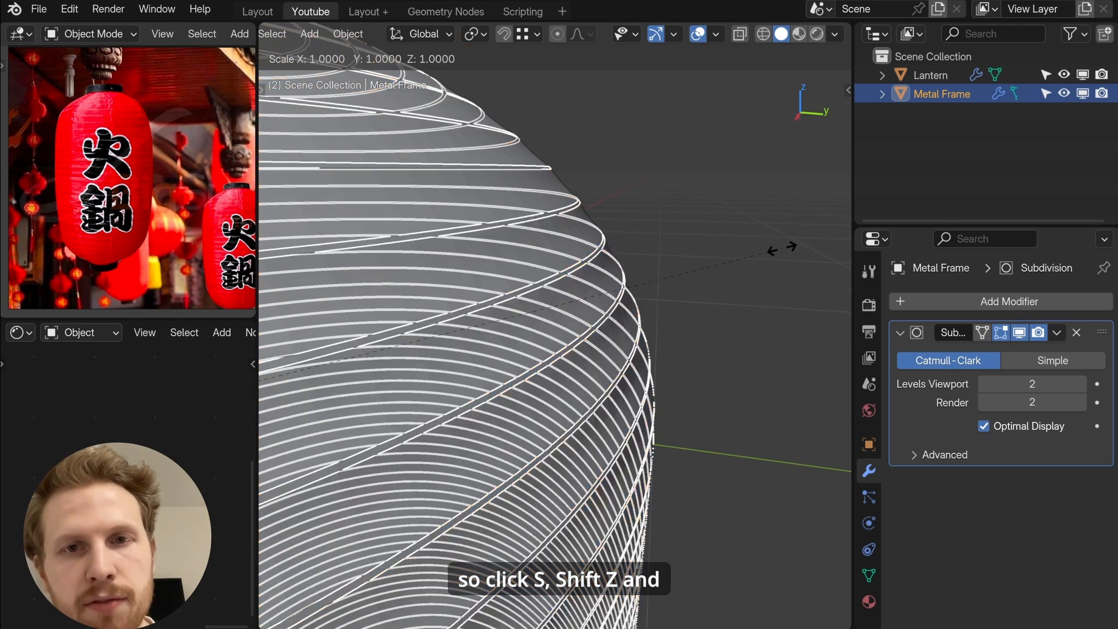
key("s")
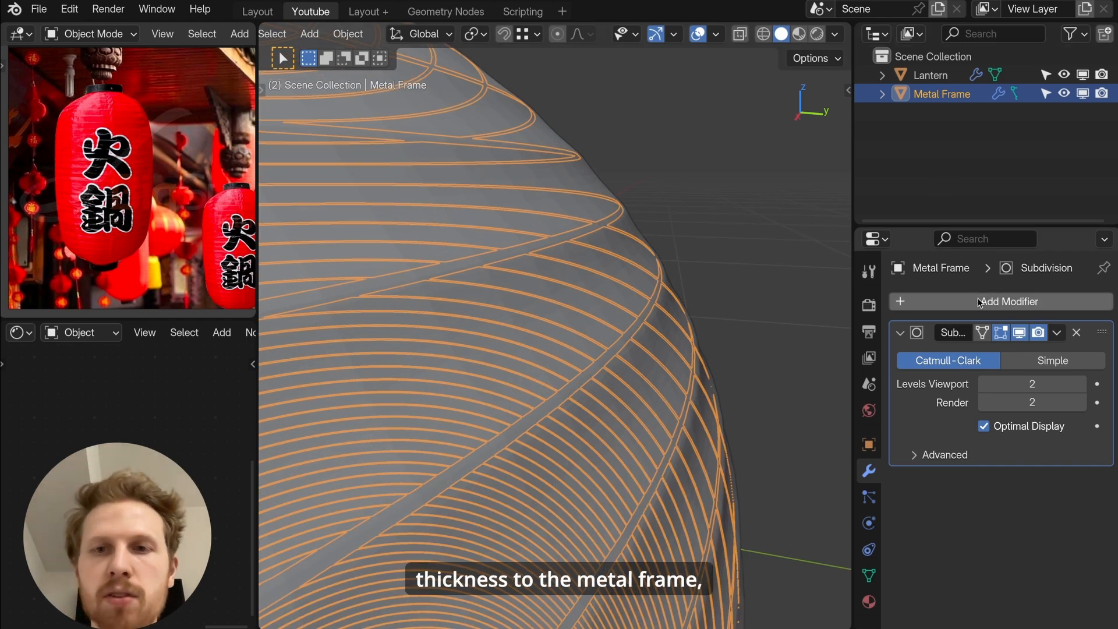
Step: Give the frame thickness with a Solidify modifier and search for Shade Smooth
left_click(1009, 301)
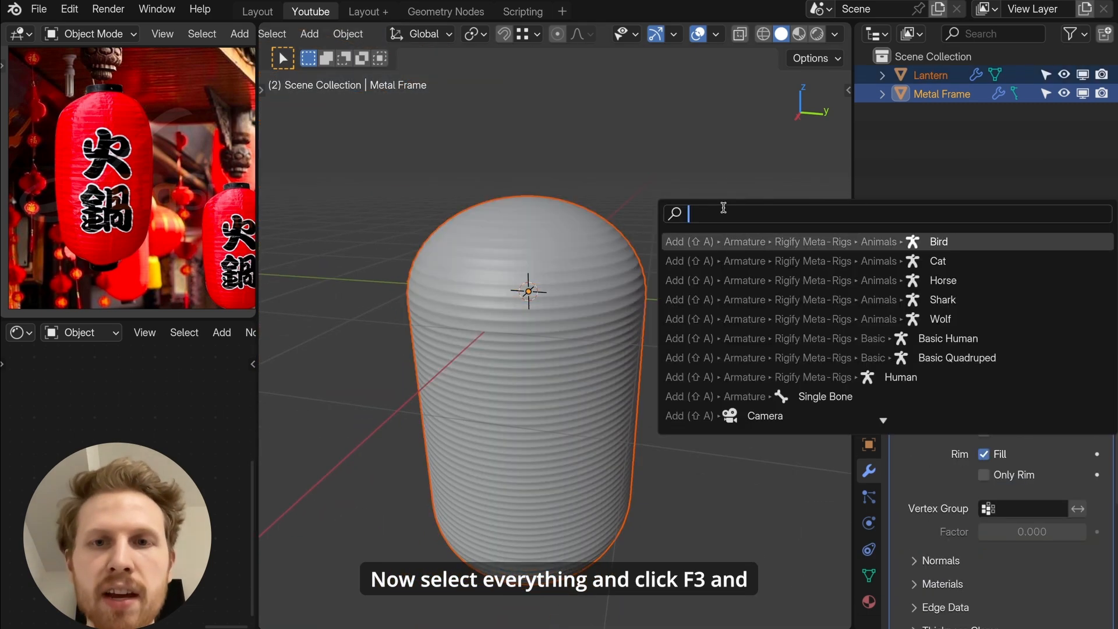
type("shade smoo")
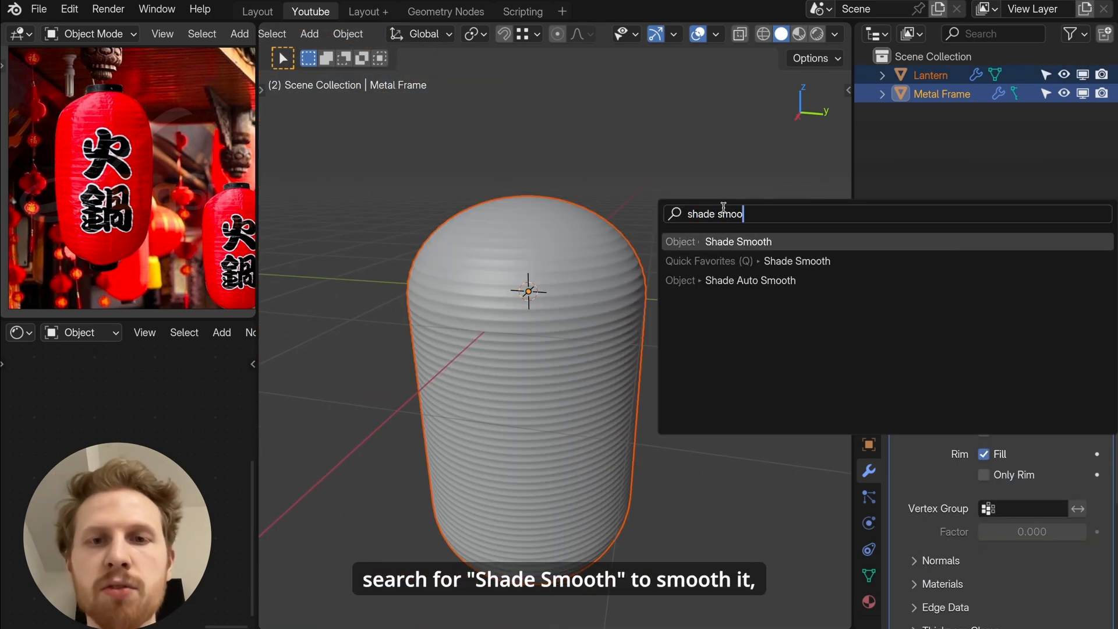
Step: Smooth-shade both objects, then switch the 料理 text object's regular font to Noto Serif JP
left_click(739, 241)
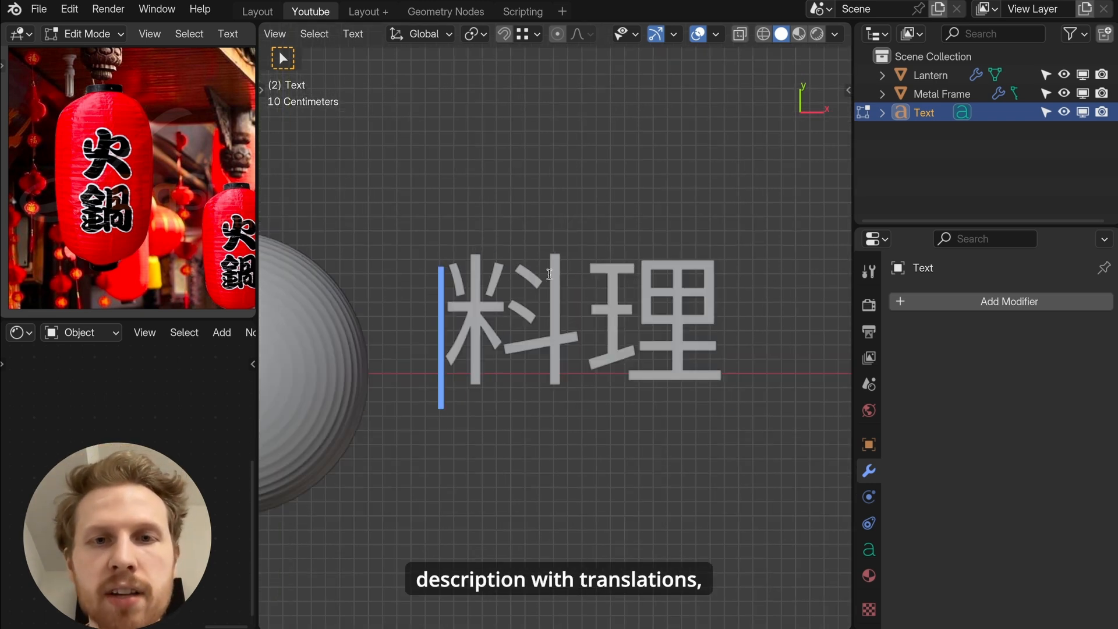
key("Tab")
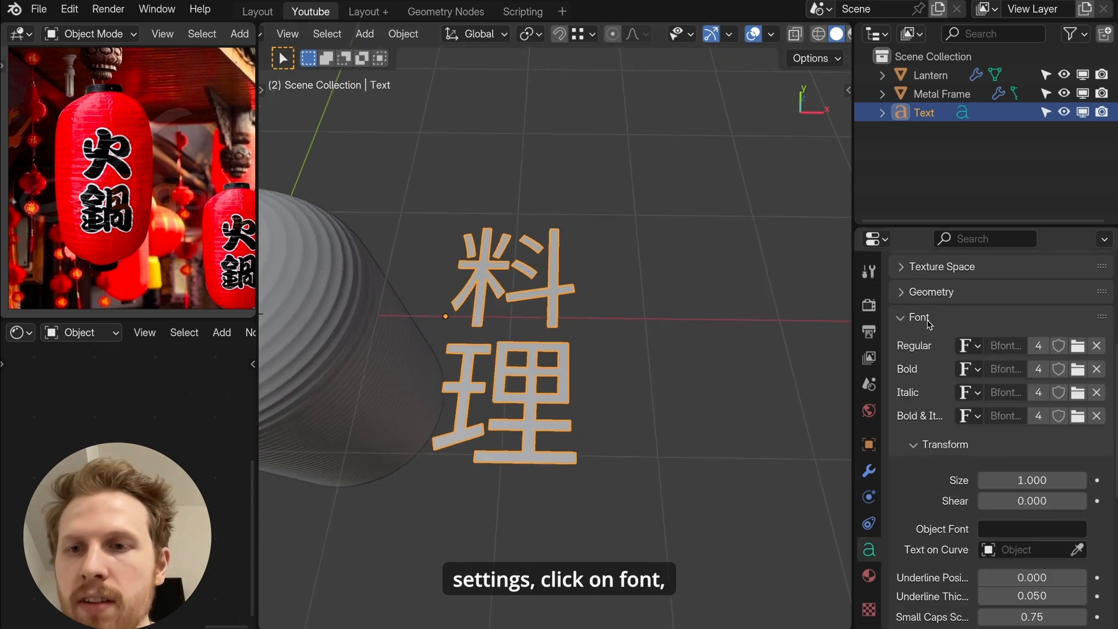
left_click(1079, 345)
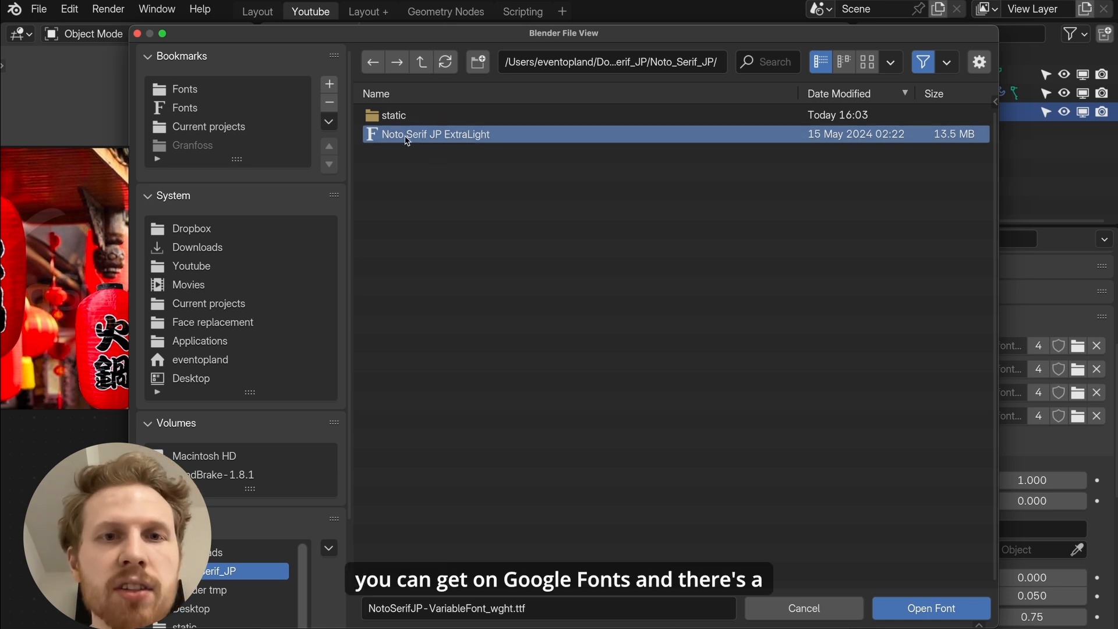
mouse_move(903, 586)
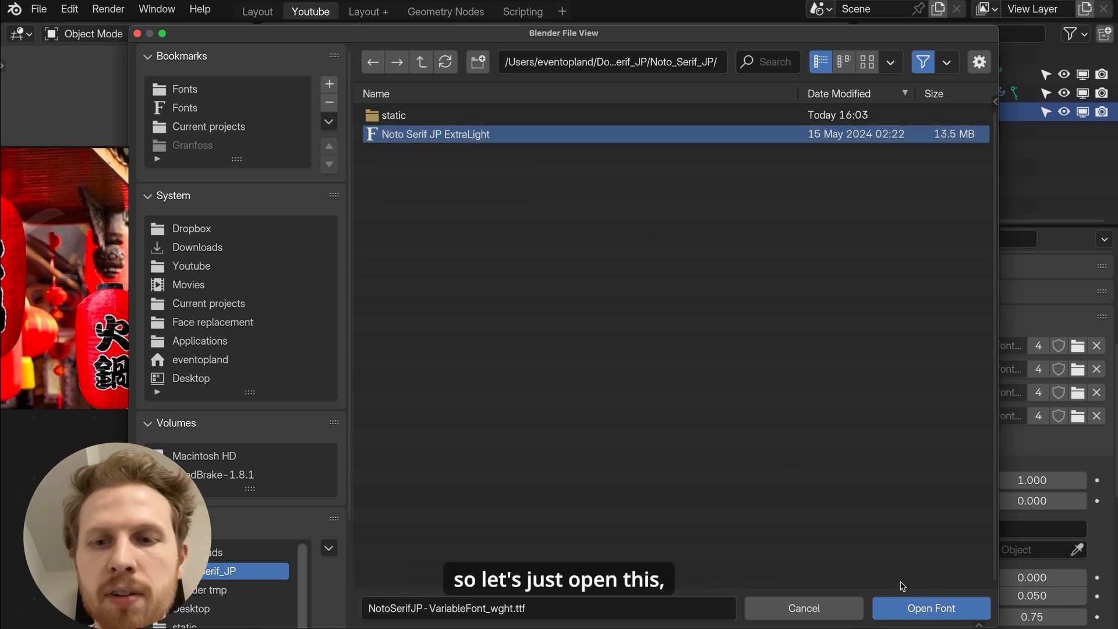
left_click(931, 608)
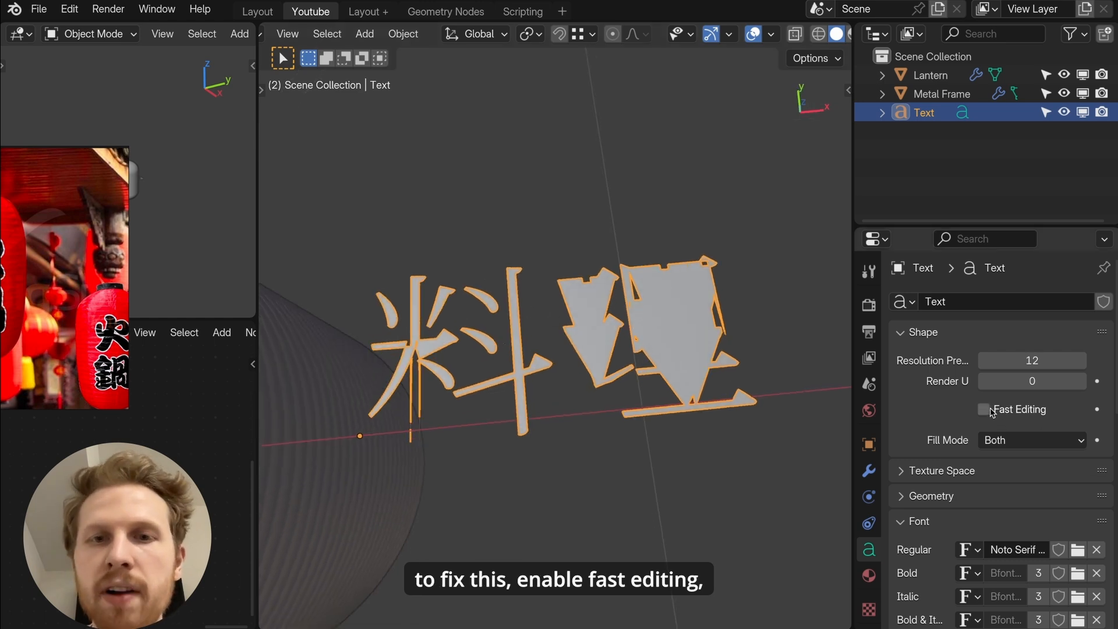
Step: Enable Fast Editing to fix the glyph shapes and select all of the converted text mesh
left_click(985, 408)
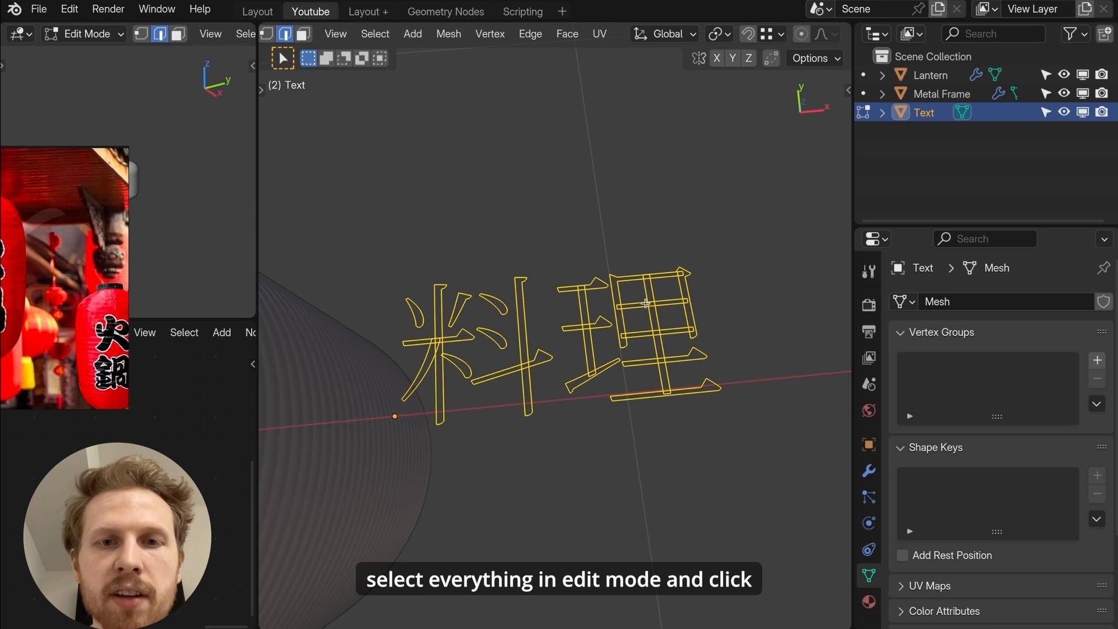
key("a")
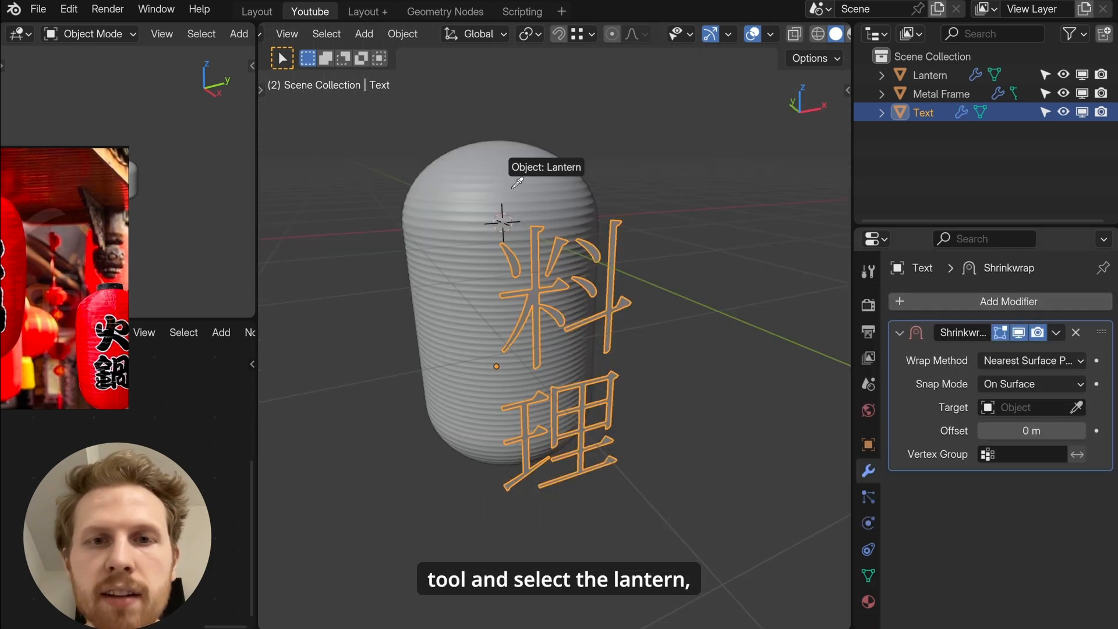
Step: Shrinkwrap the 料理 text onto the Lantern using the Project wrap method
left_click(1031, 360)
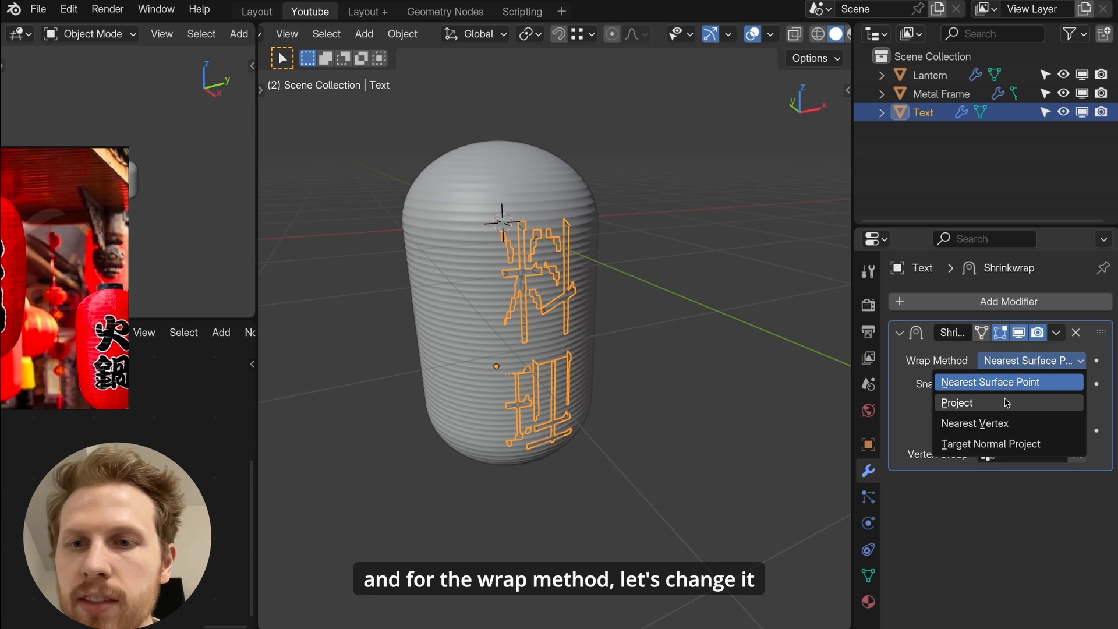
left_click(956, 402)
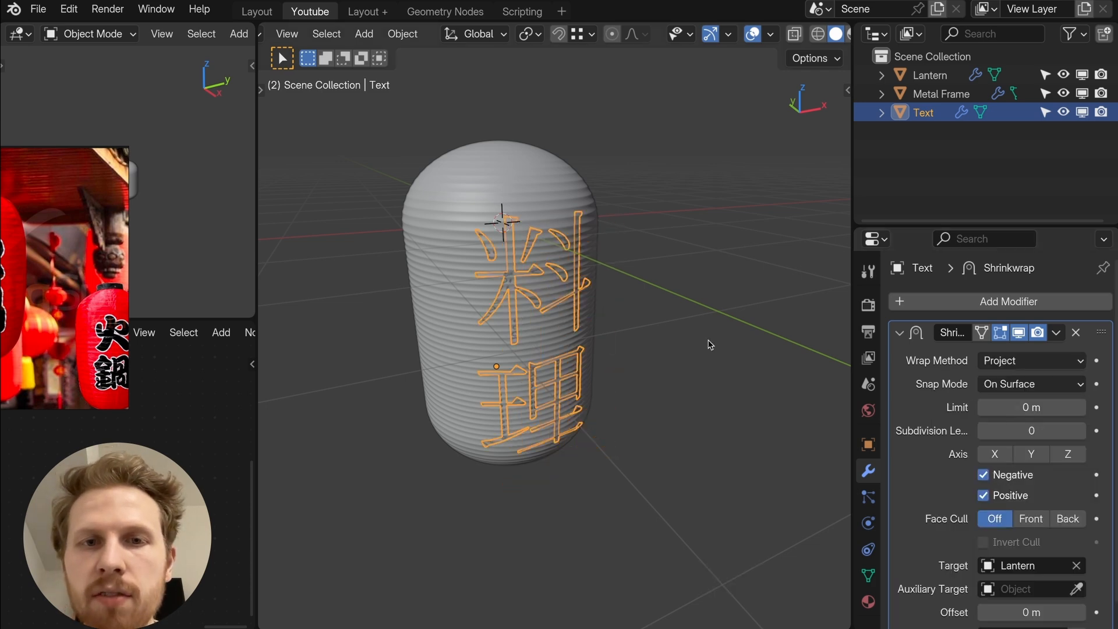
left_click(930, 74)
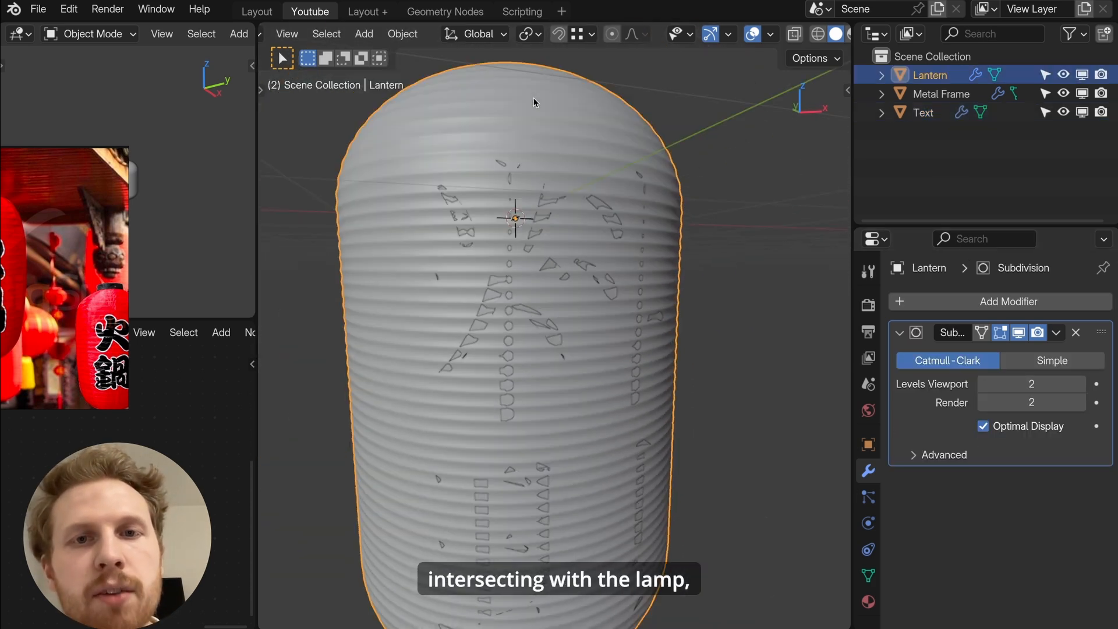
left_click(922, 112)
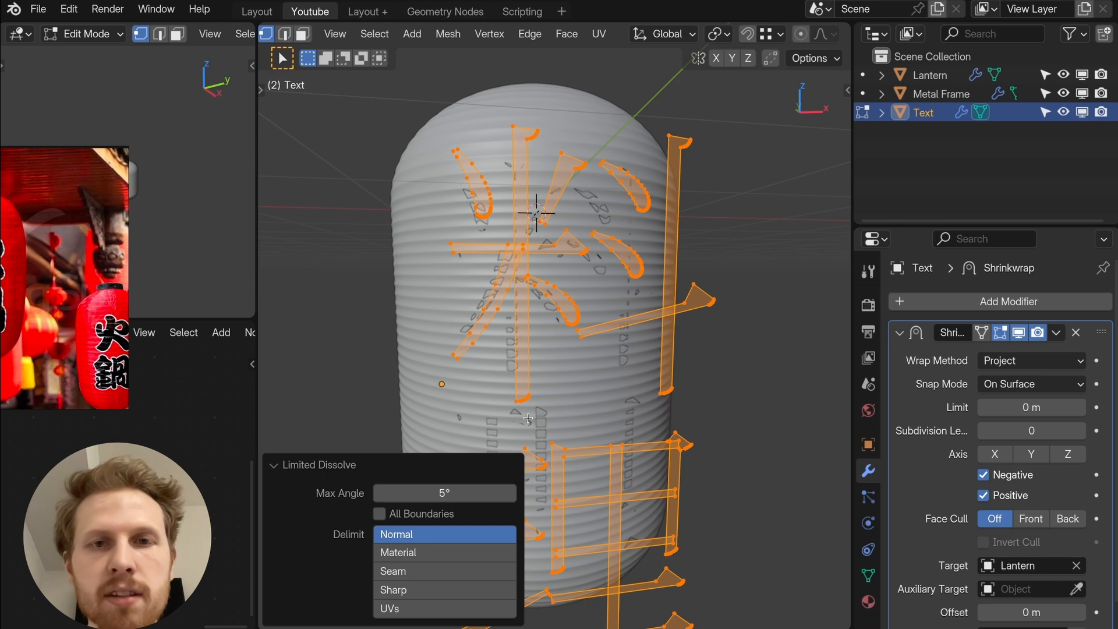
key("ctrl+t")
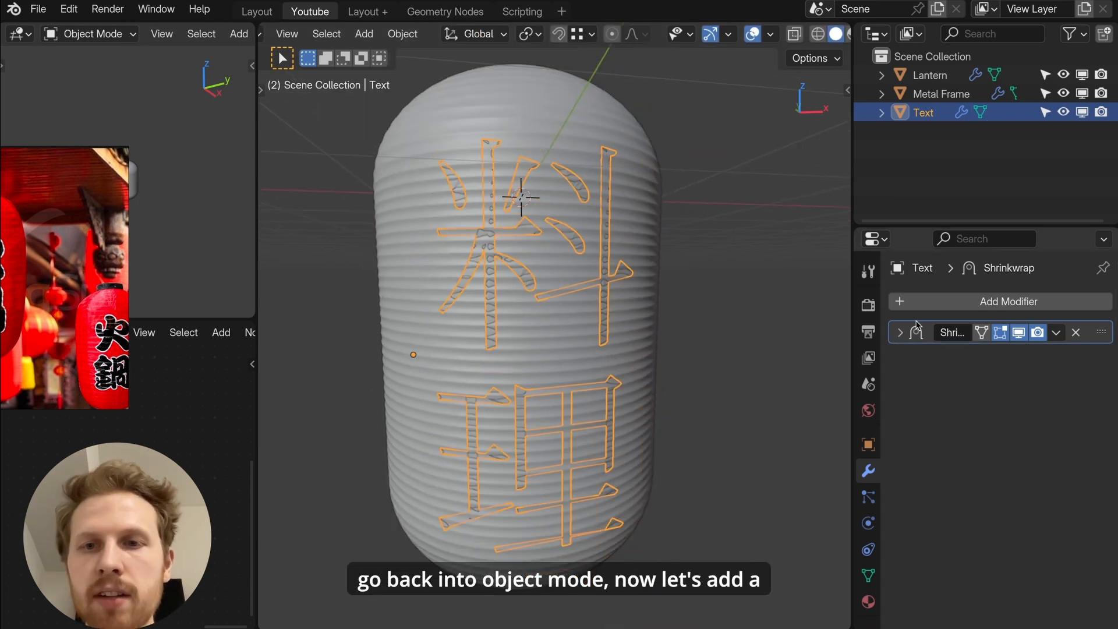
Step: Add a Subdivision modifier above the Shrinkwrap and crease the text's edges
left_click(1008, 300)
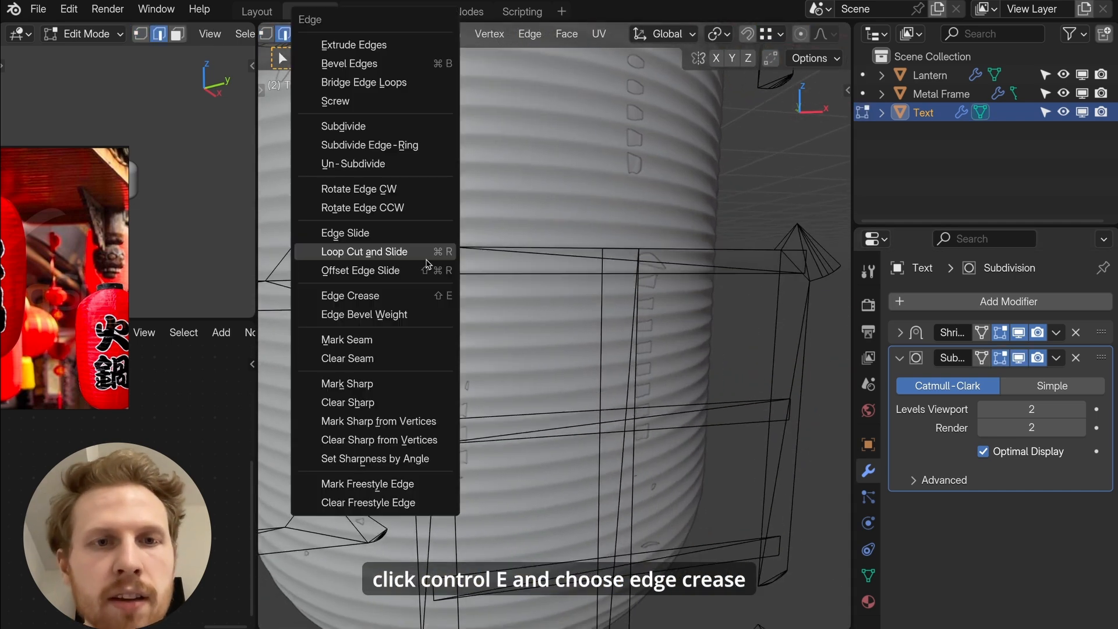
left_click(351, 295)
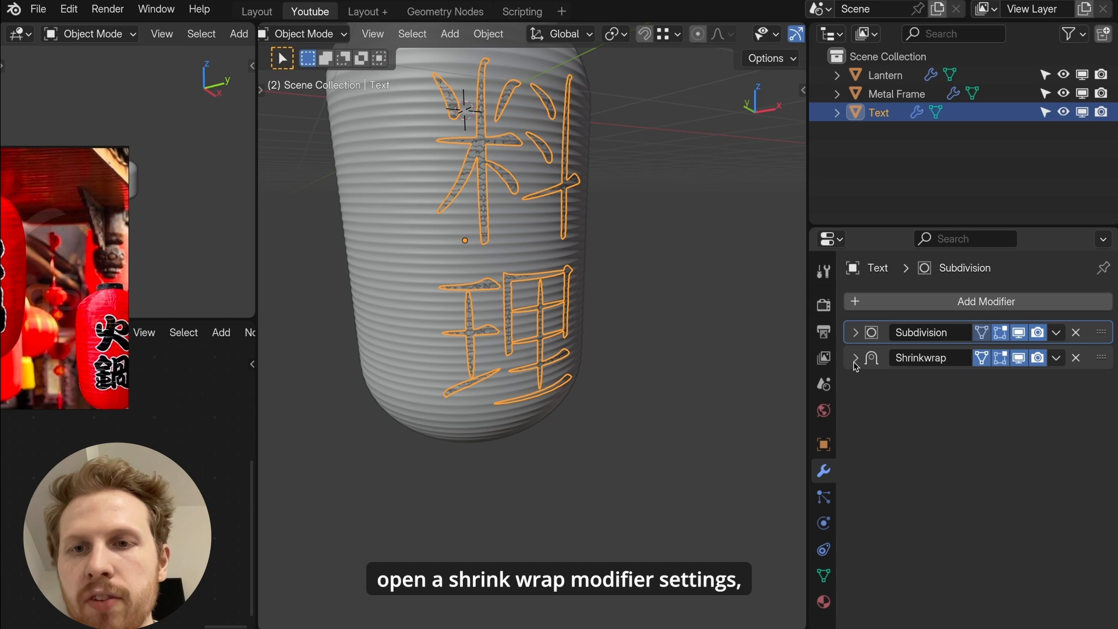
Step: Set the Shrinkwrap offset to 0.002 m and smooth-shade the text object
left_click(855, 357)
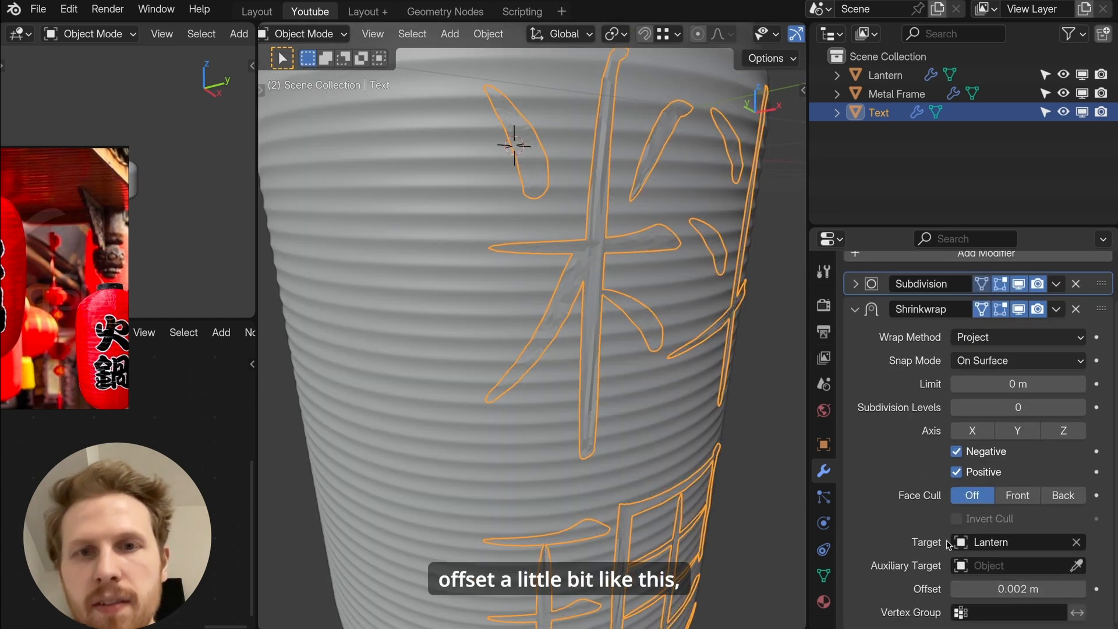
type("sm")
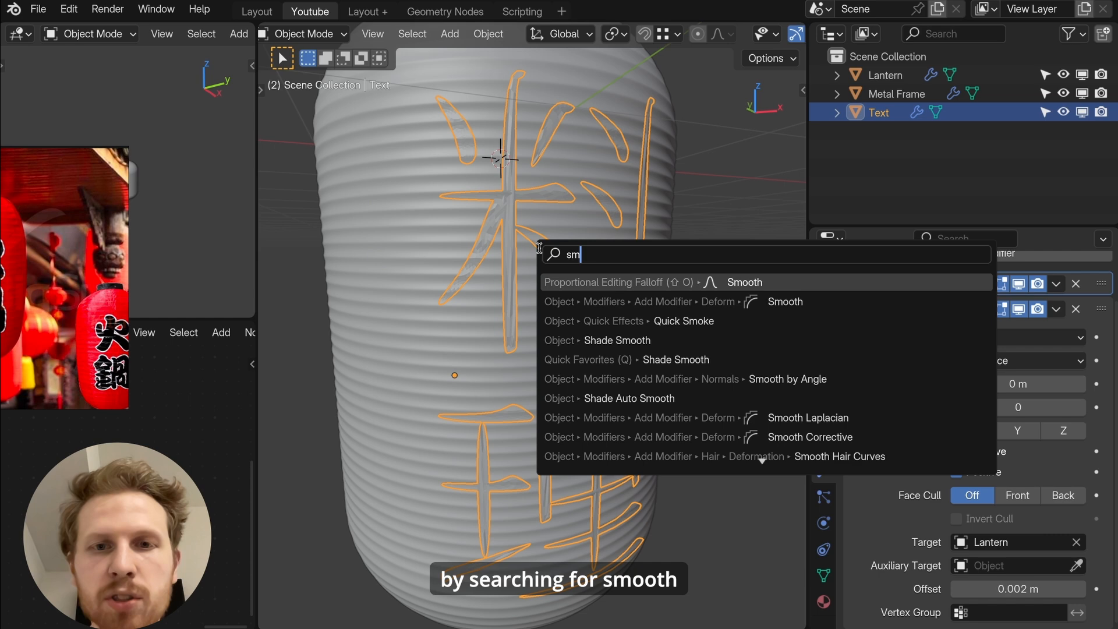
left_click(618, 340)
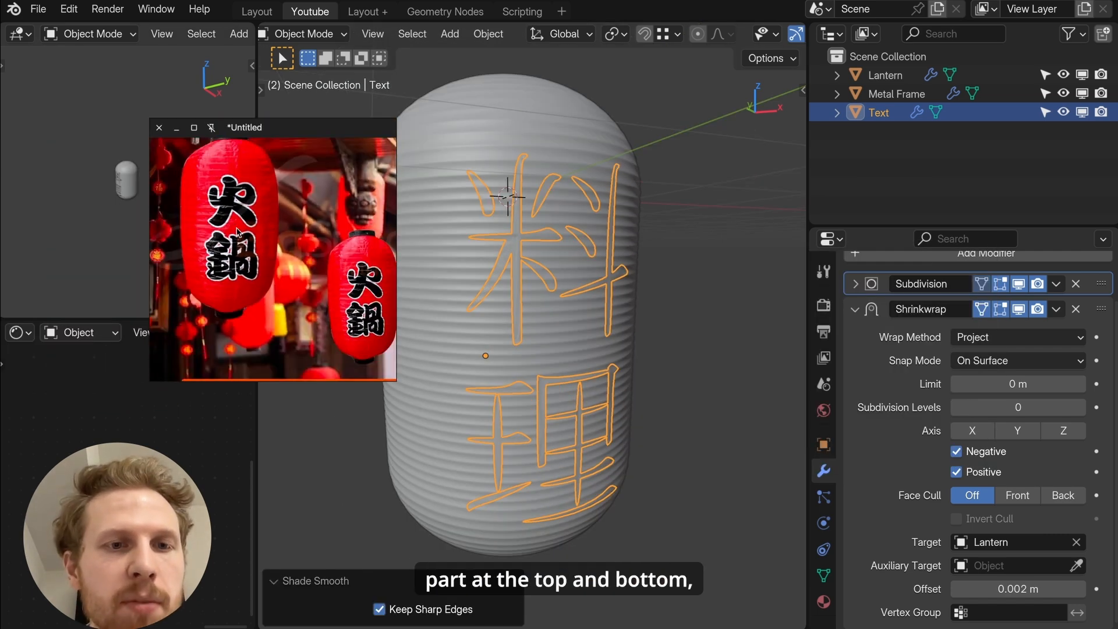
Step: Add a Circle mesh at the lantern's top and extrude it into a short ring wall with inward thickness
key("shift+a")
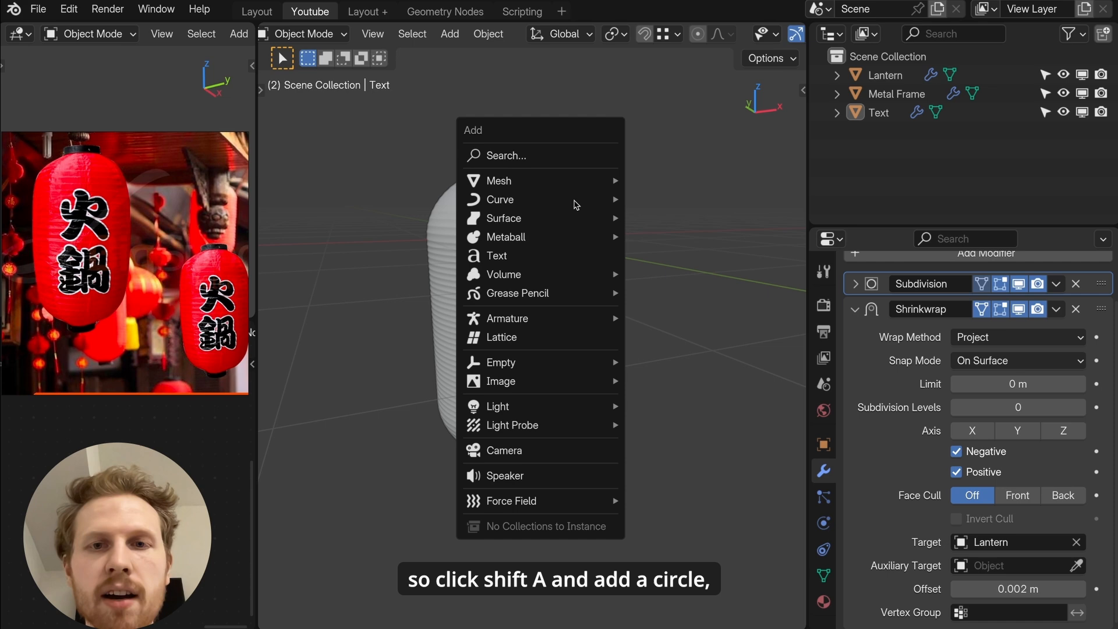
left_click(499, 181)
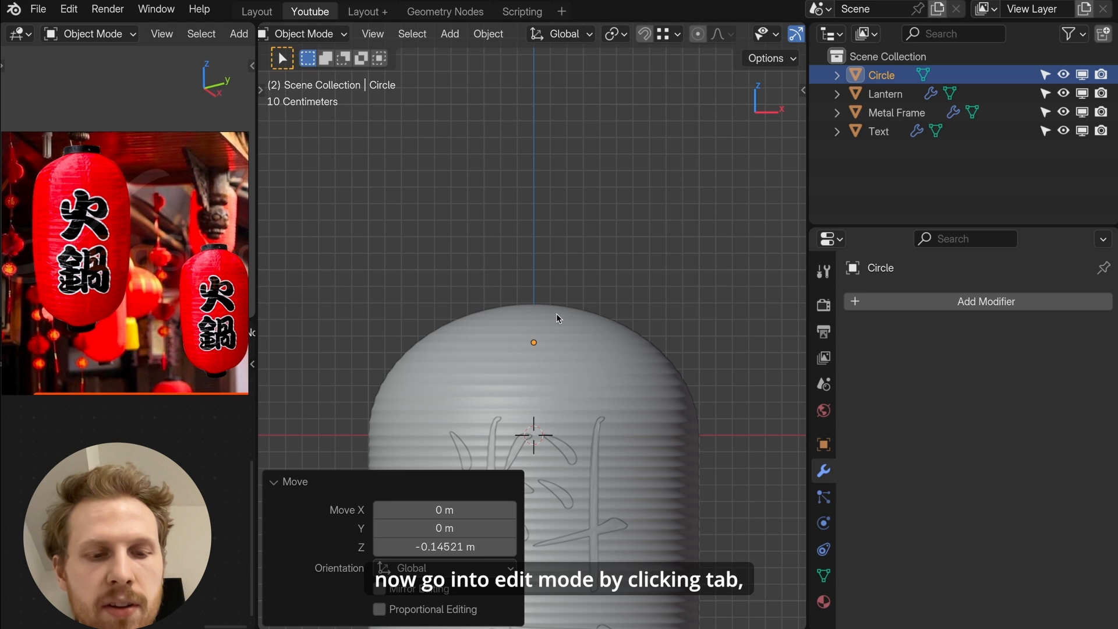
key("Tab")
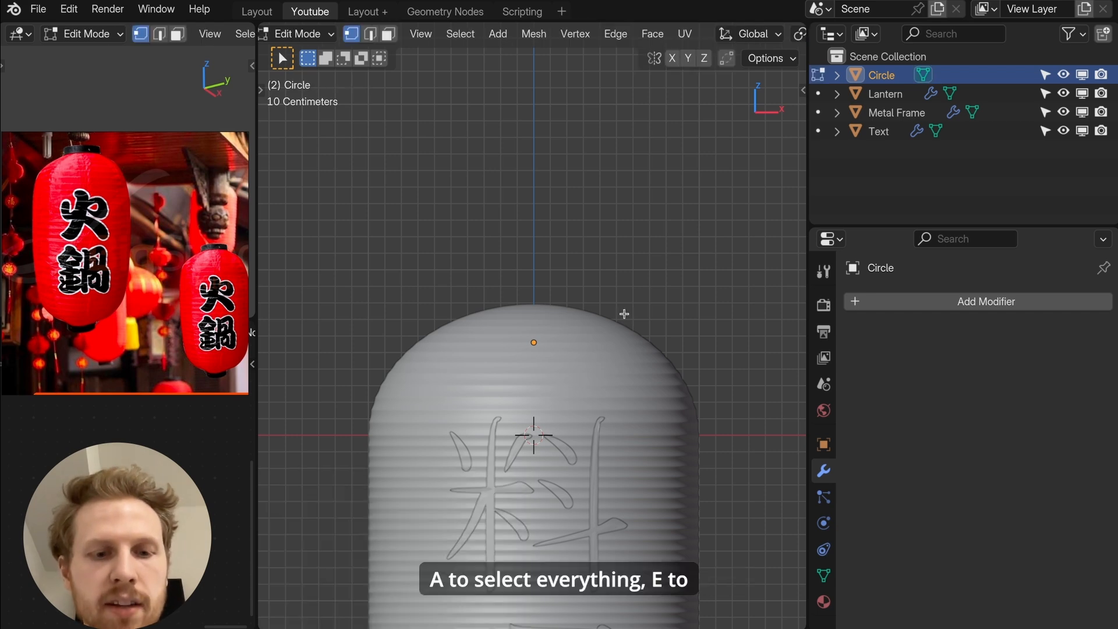
key("e")
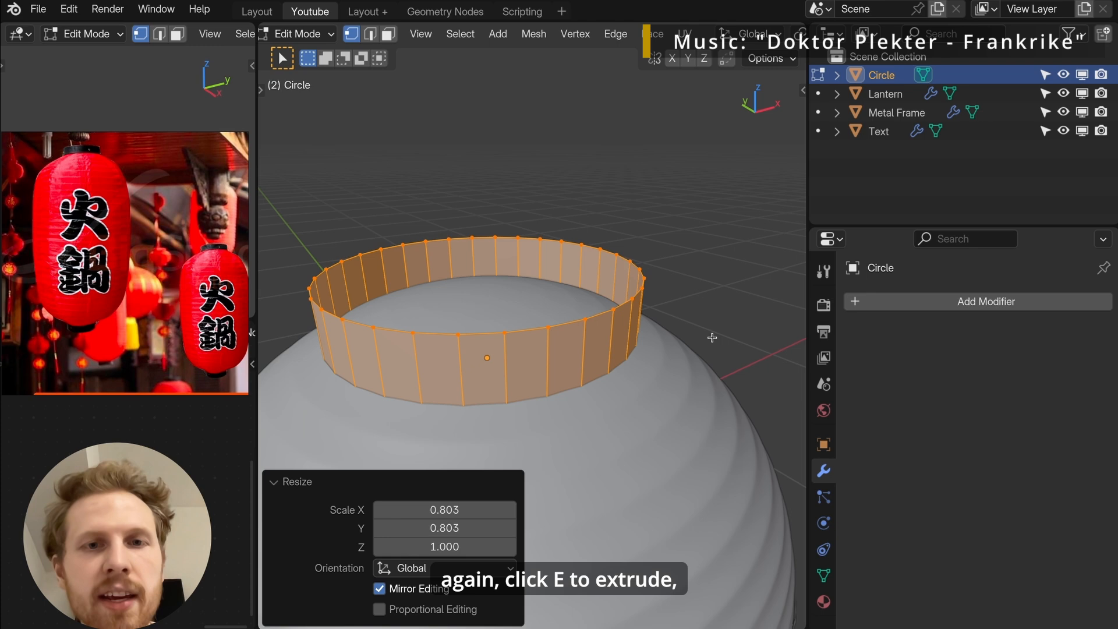
key("e")
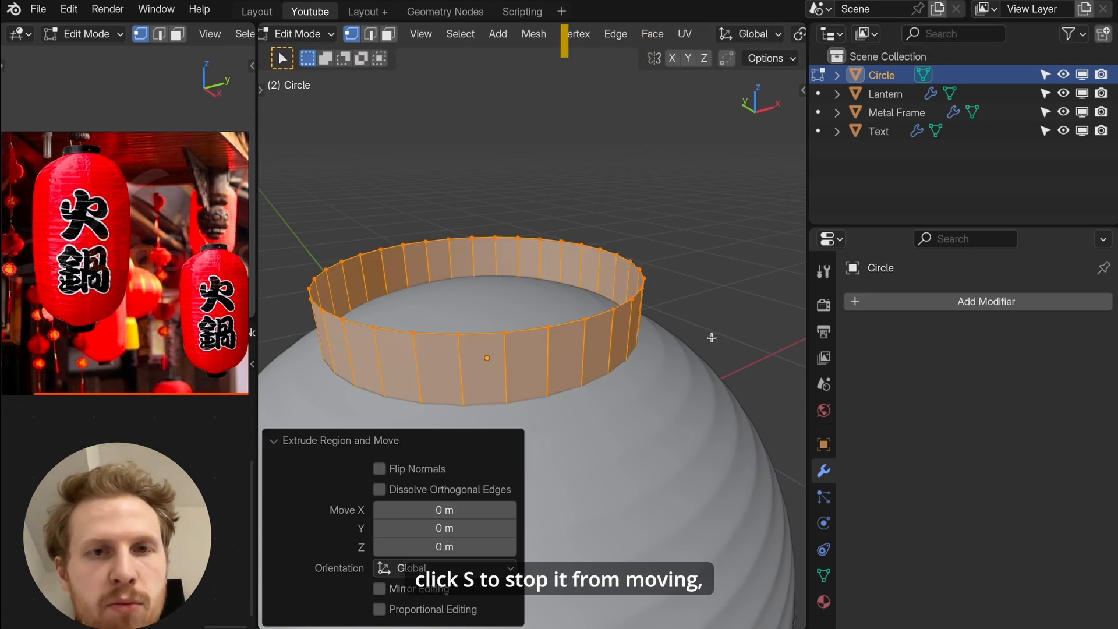
key("s")
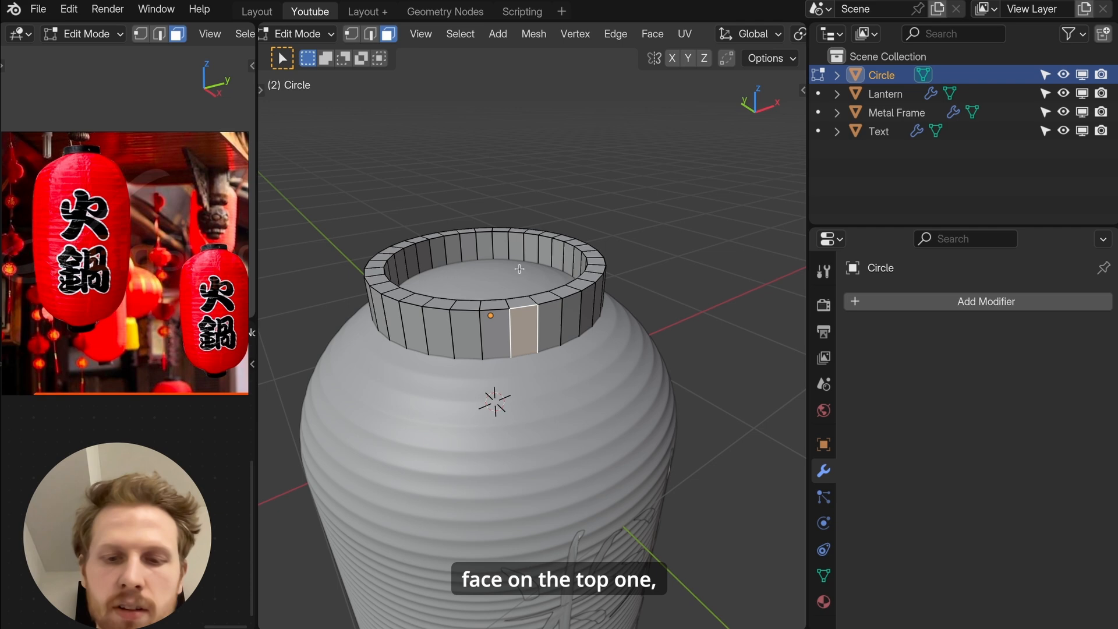
Step: Rotate the top ring 90° around X into an arched handle and add a Smooth by Angle modifier at 30°
key("ctrl+l")
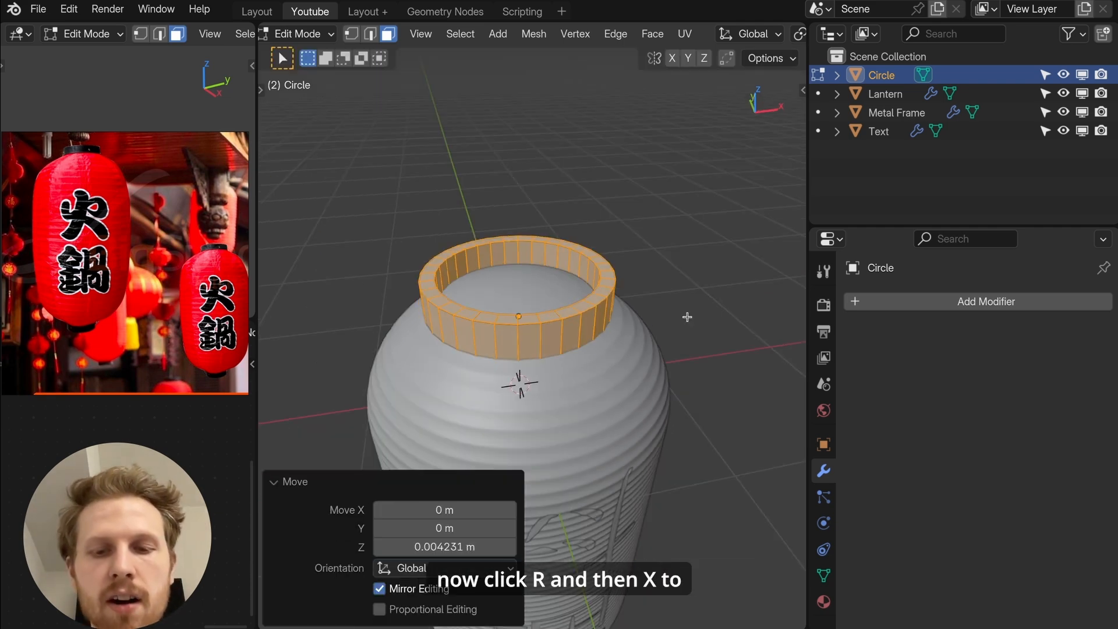
key("r")
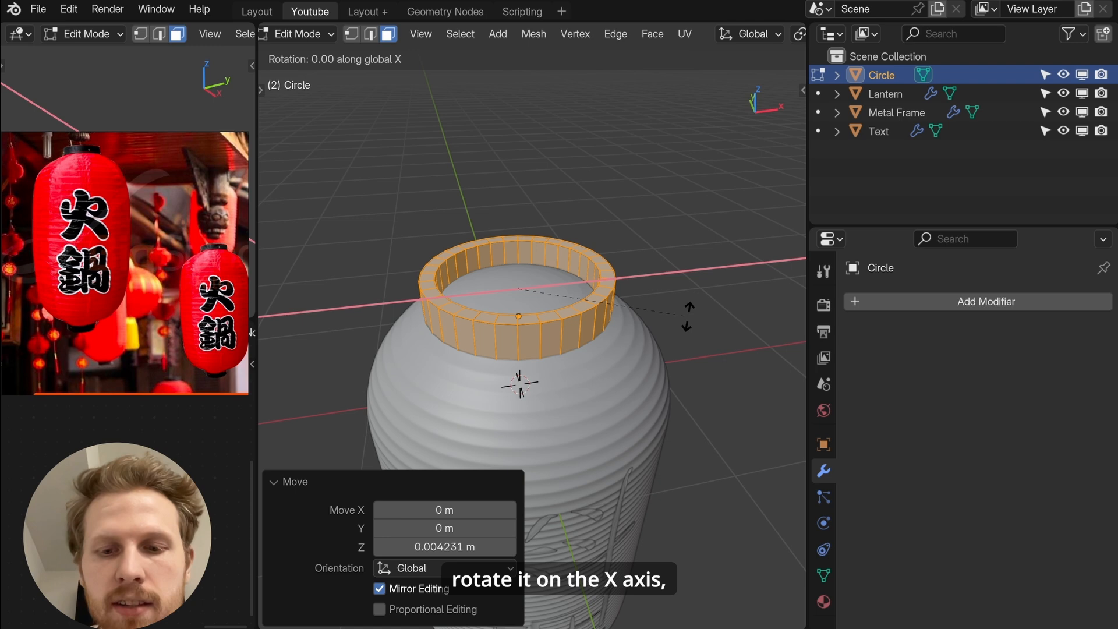
type("90")
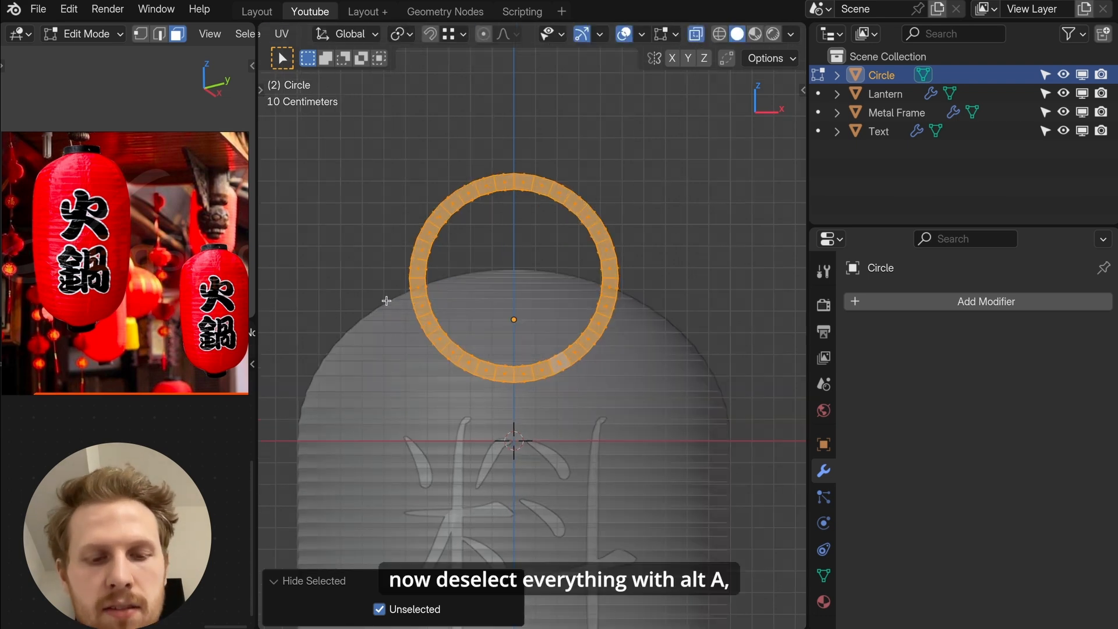
key("alt+a")
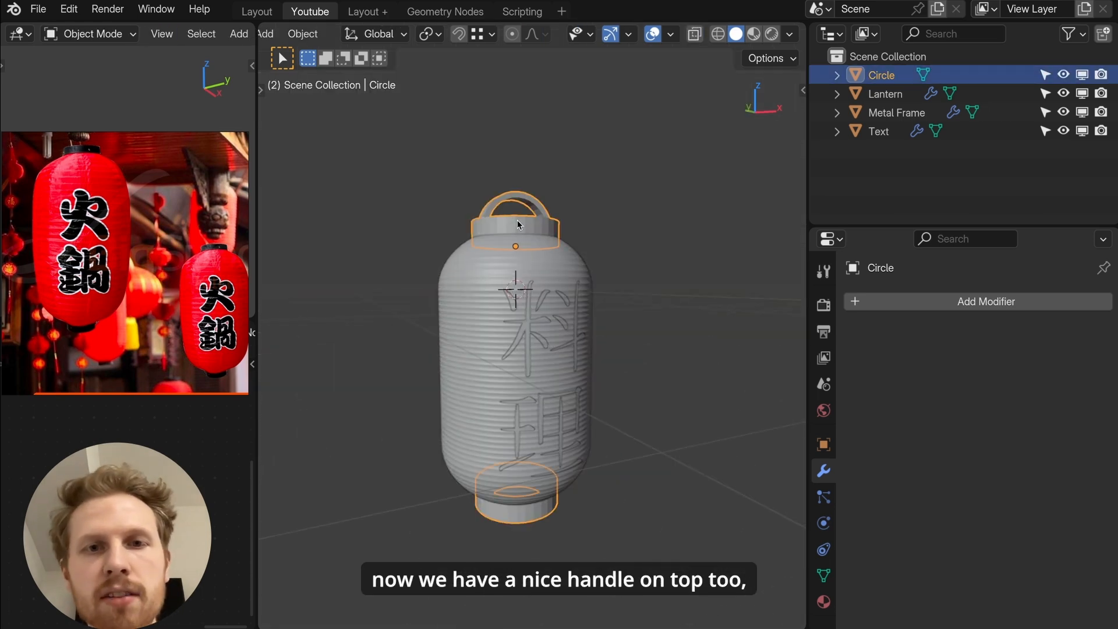
type("smooth")
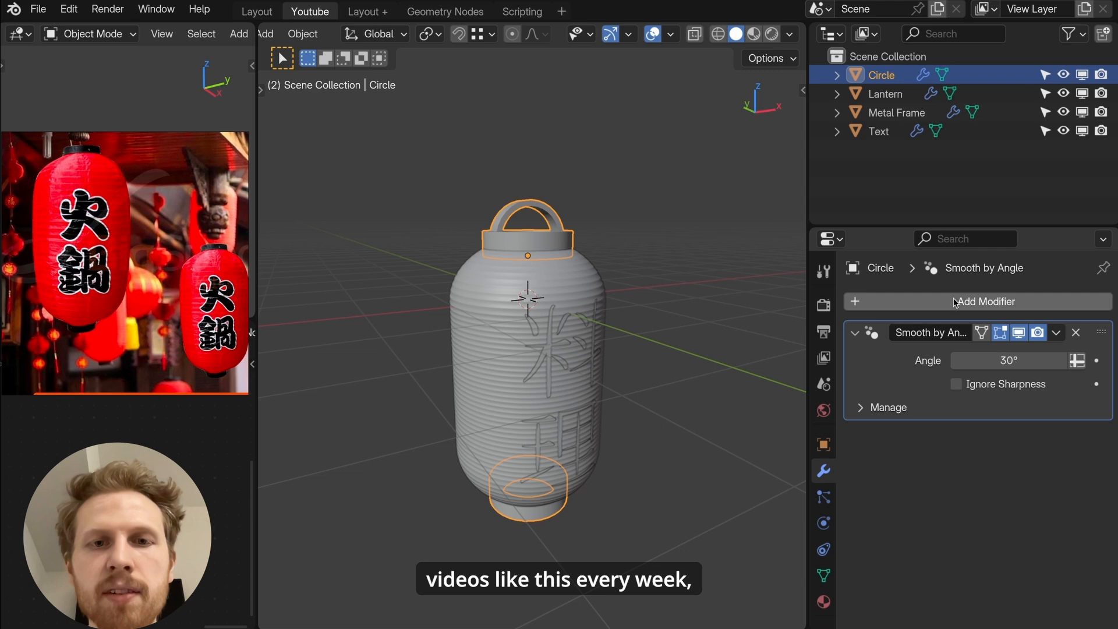
Step: Switch to rendered viewport shading and disable Scene World lighting so the lantern shows as a silhouette
left_click(771, 34)
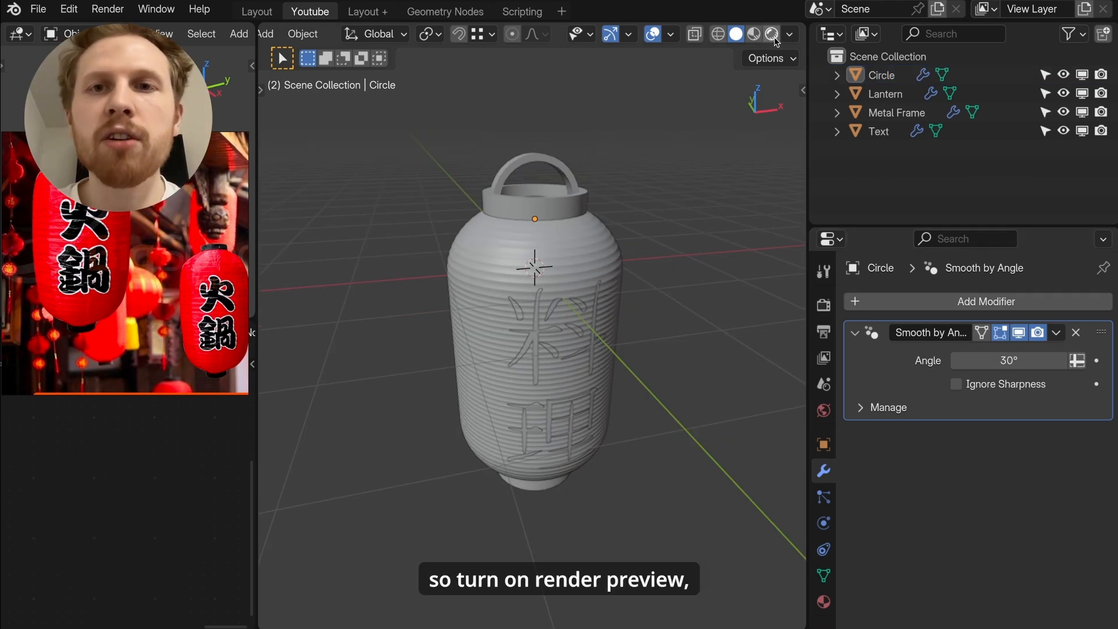
left_click(772, 34)
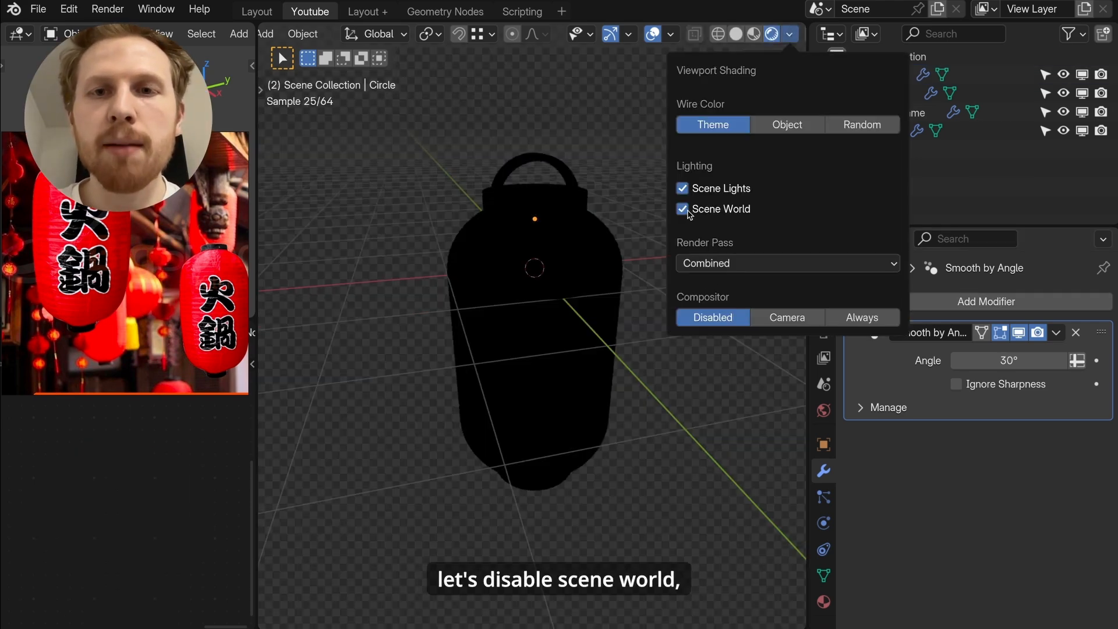
left_click(682, 208)
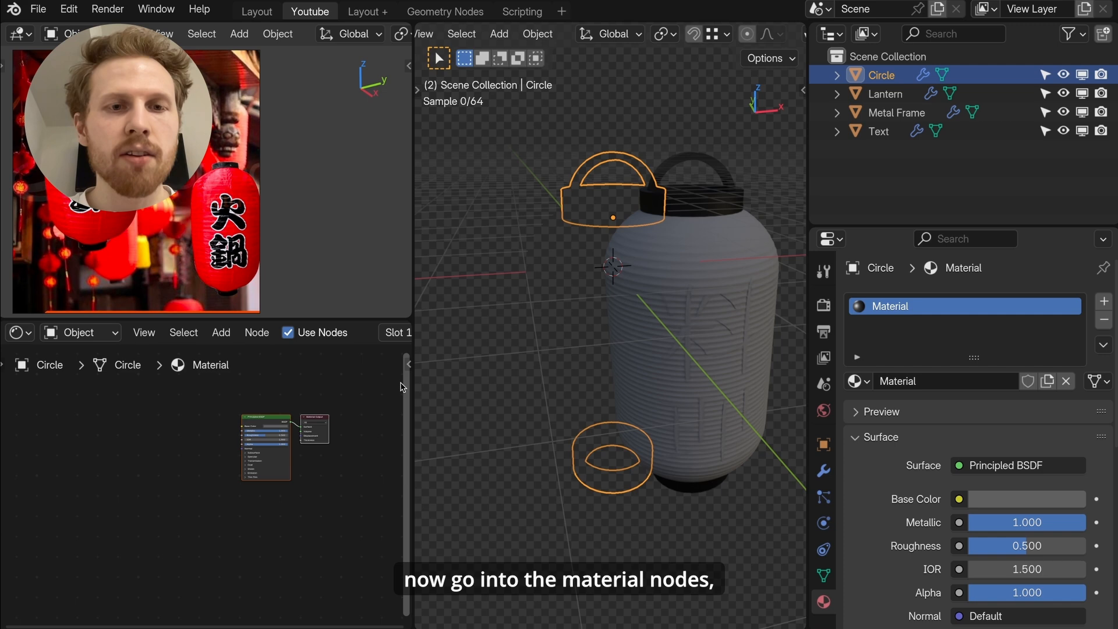
Step: Search 'beve' and place a Bevel node into the dark metallic cap-and-handle material
type("beve")
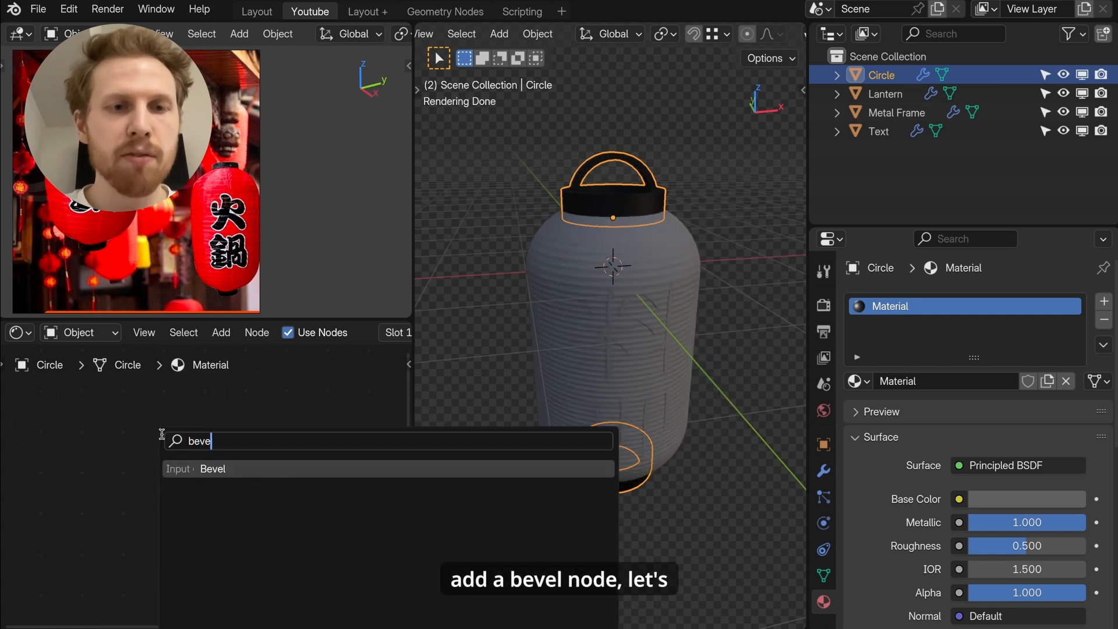
left_click_drag(228, 473, 319, 521)
type("mix")
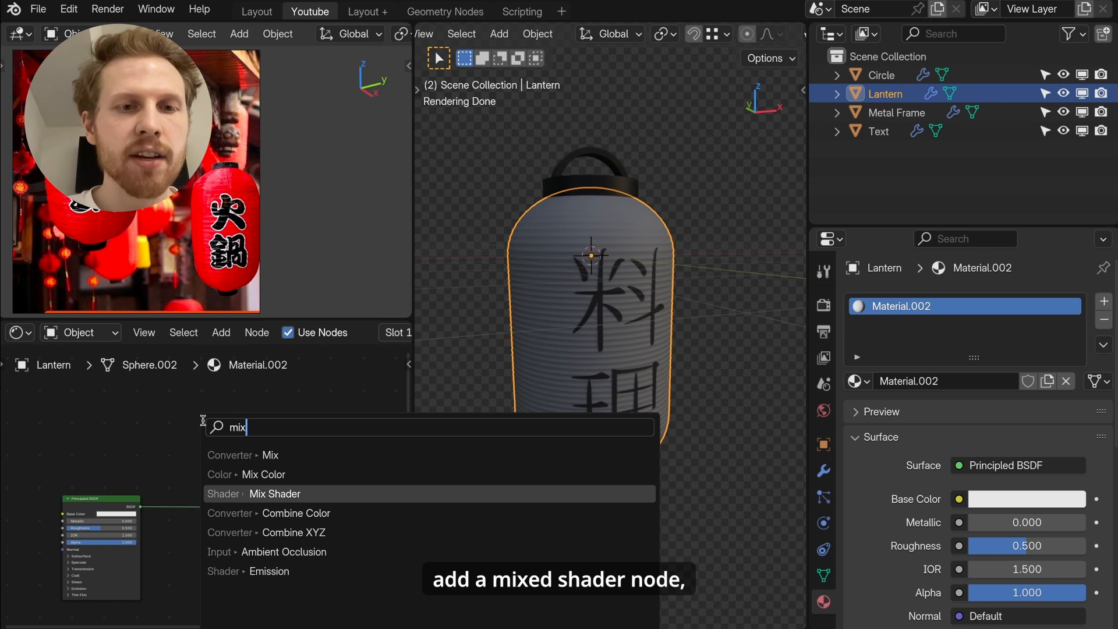
Step: Mix the lantern's Principled BSDF with a Translucent BSDF tinted saturated red
left_click(274, 494)
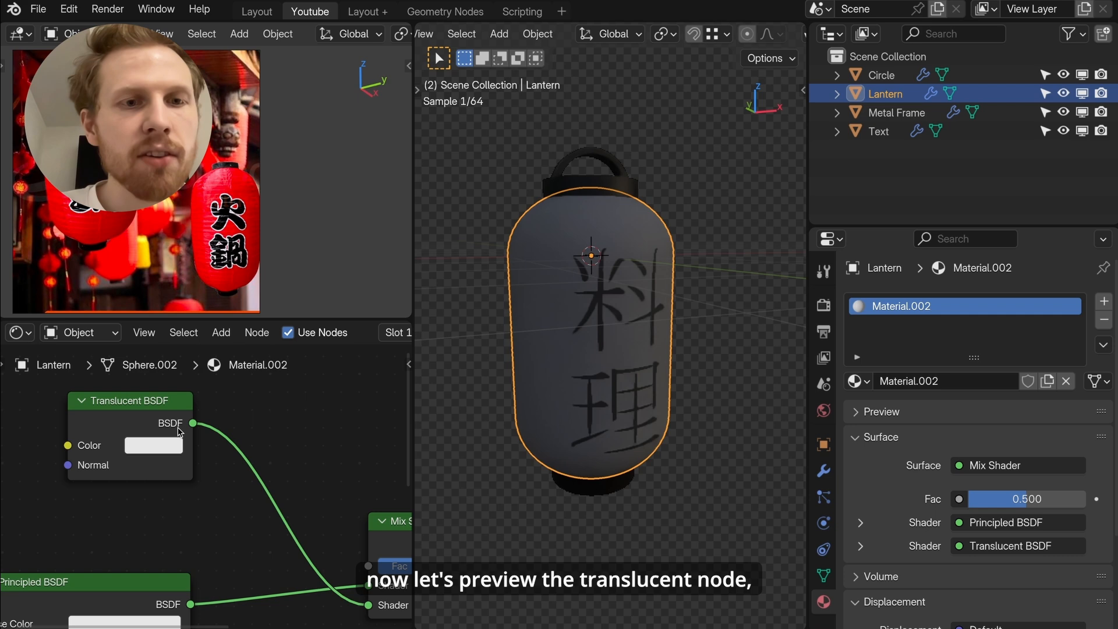
left_click(153, 445)
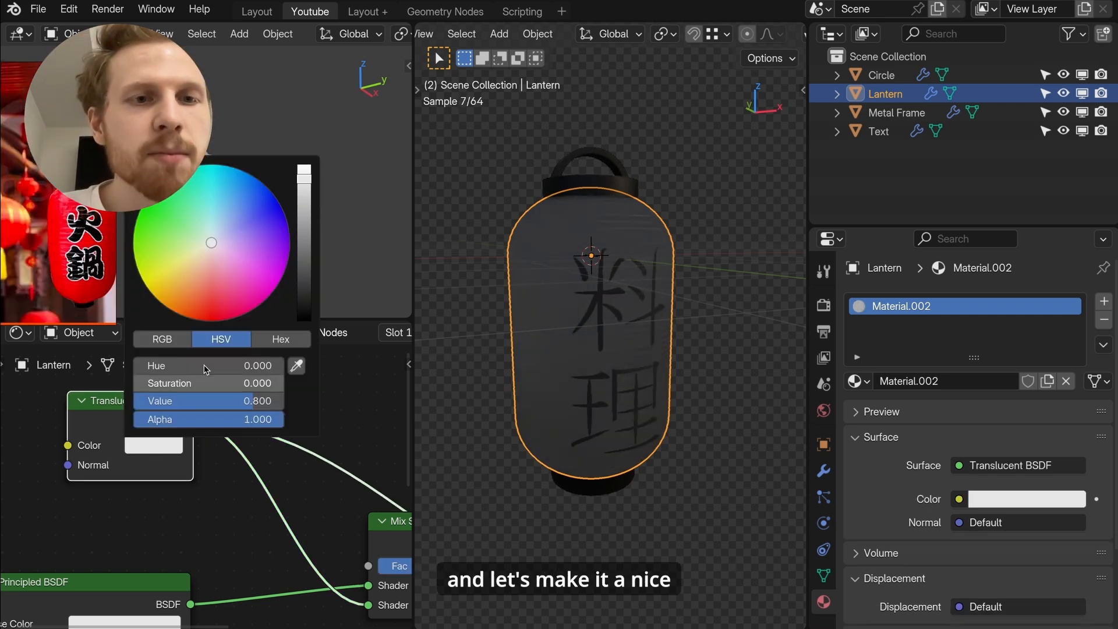
left_click_drag(211, 242, 199, 320)
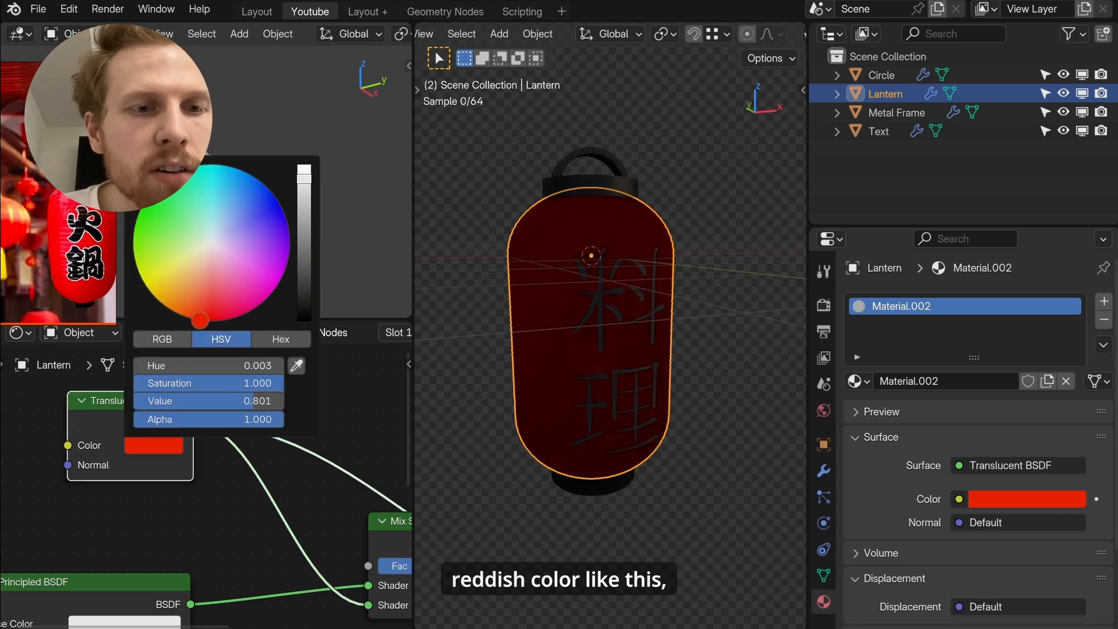
left_click(615, 218)
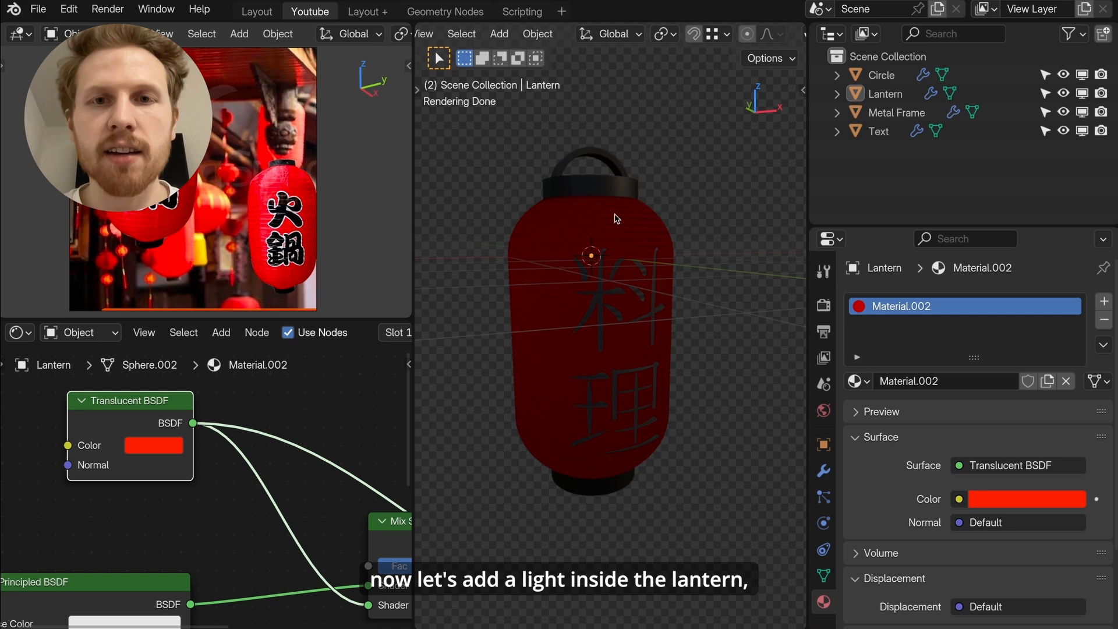
Step: Add a point light inside the lantern and set its power to 1500 W
key("shift+a")
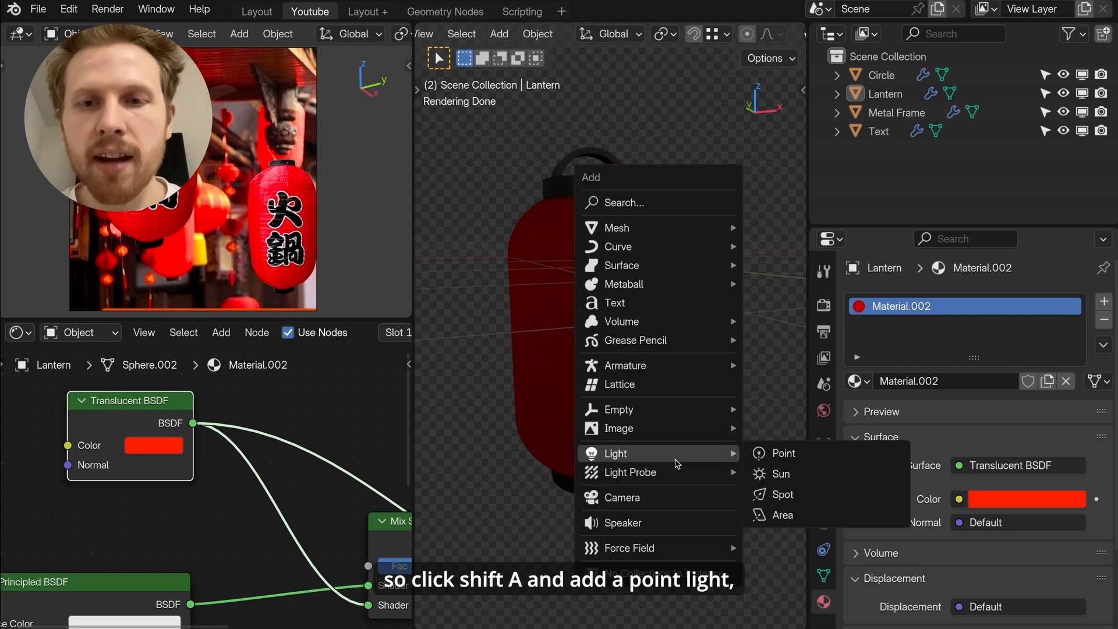
left_click(783, 453)
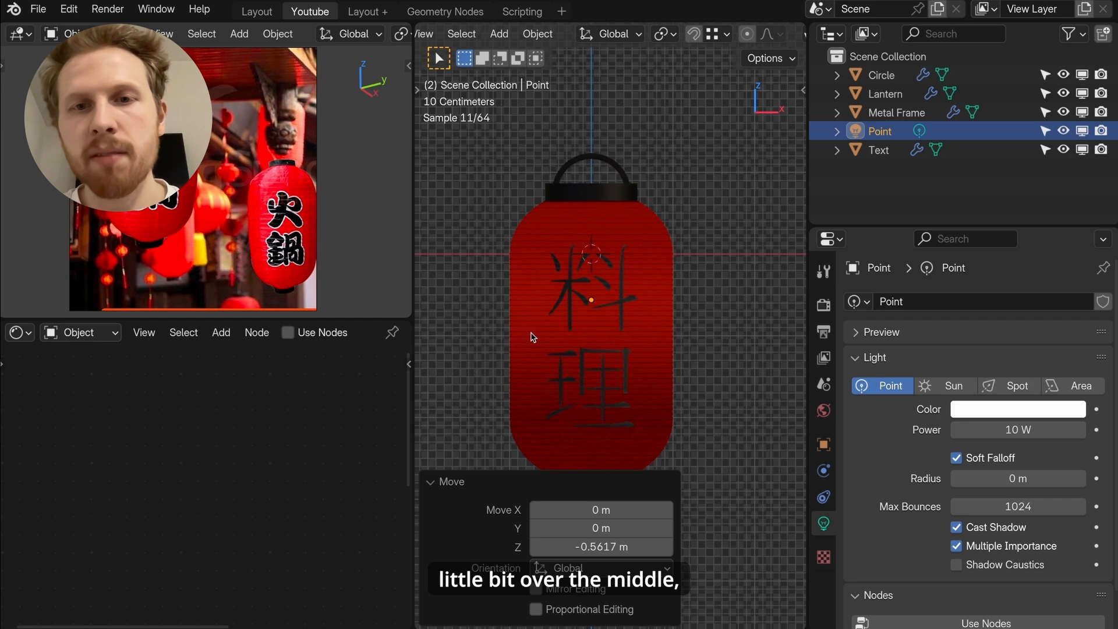
type("150")
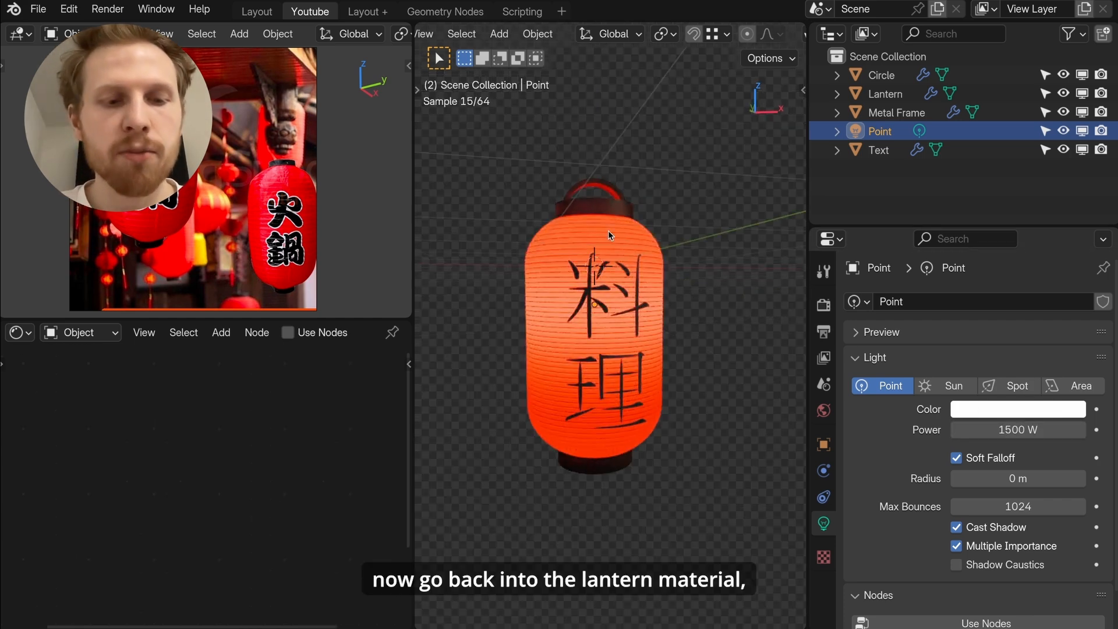
left_click(890, 94)
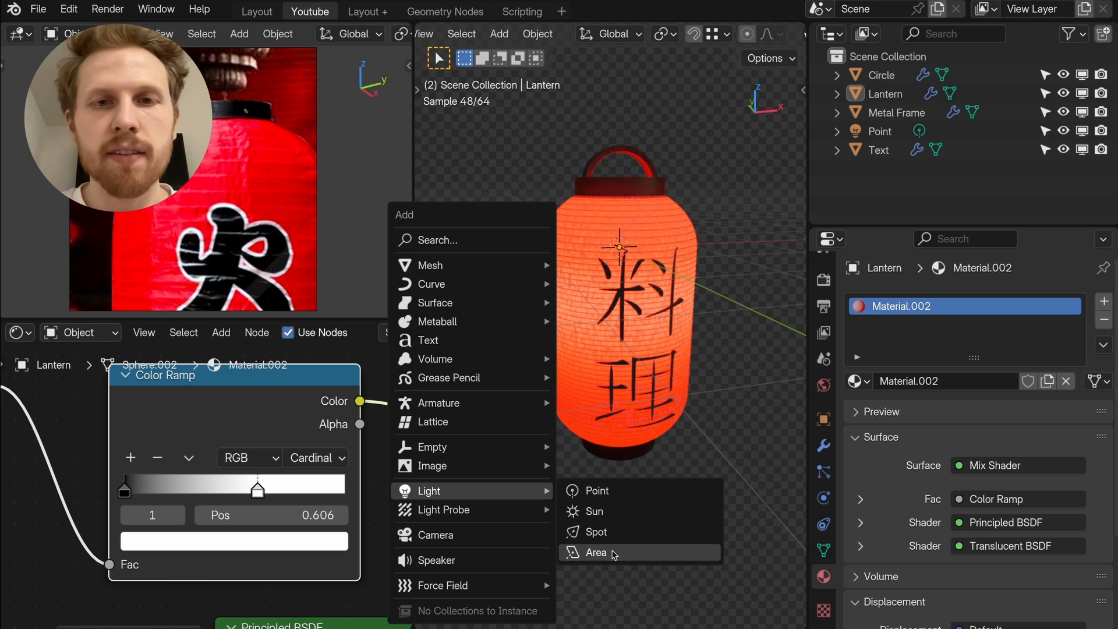
Step: Add an area light beside the lantern and a Bump node to the lantern material
left_click(596, 553)
type("bu")
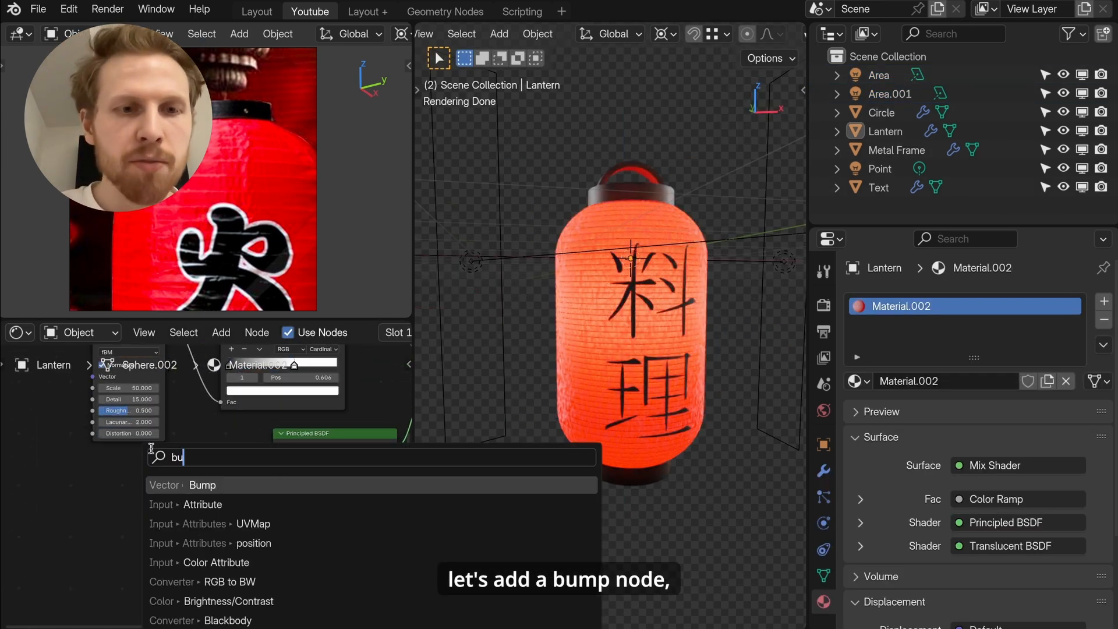
left_click(201, 485)
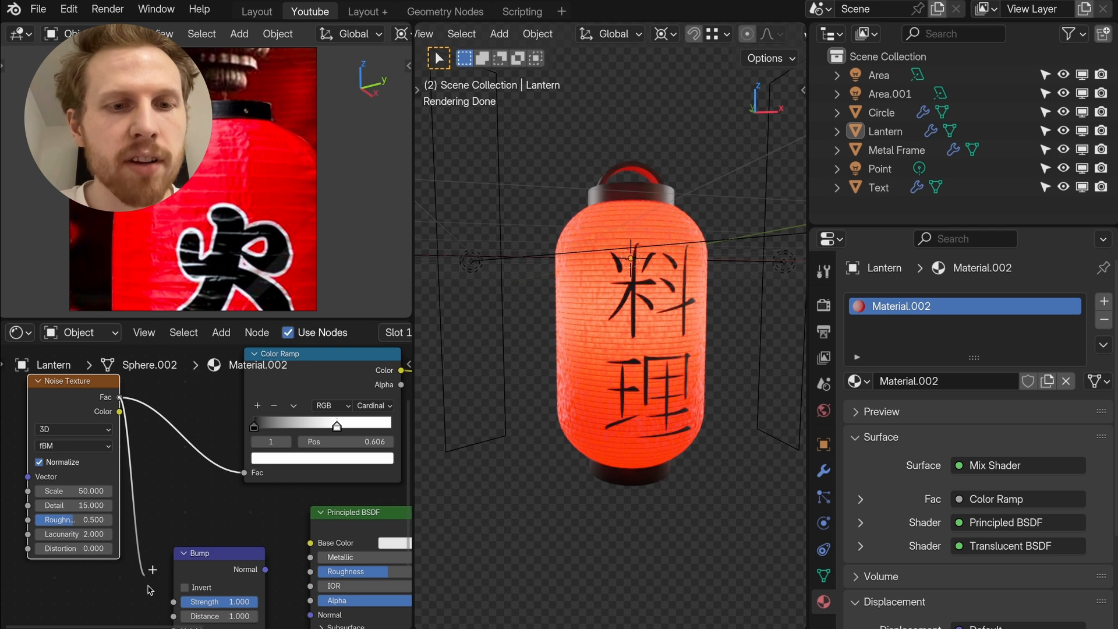